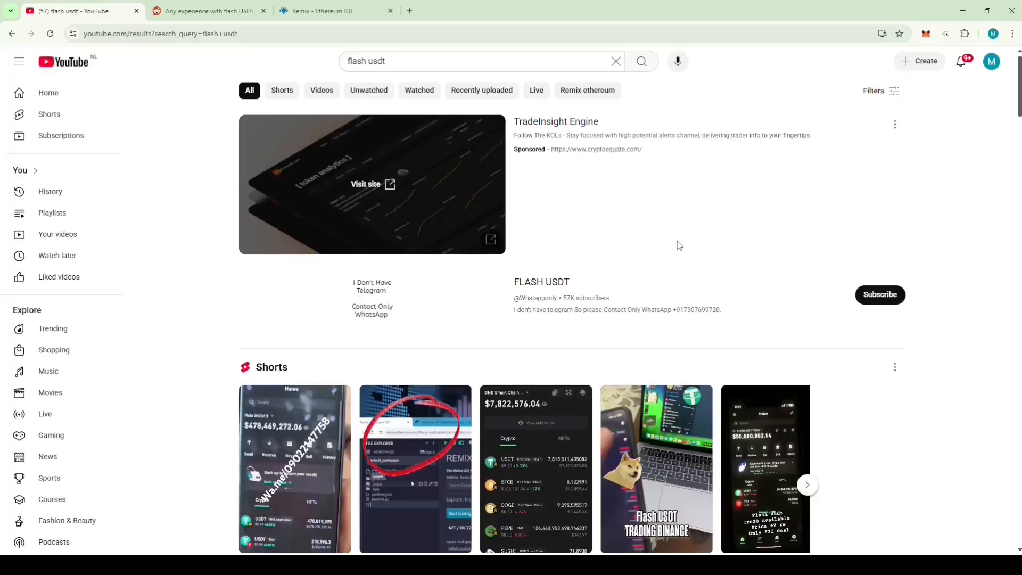
# Scroll the 'flash usdt' YouTube results to the 'Method for creating Flash USDT | USDT Flash' video
pyautogui.scroll(-3)
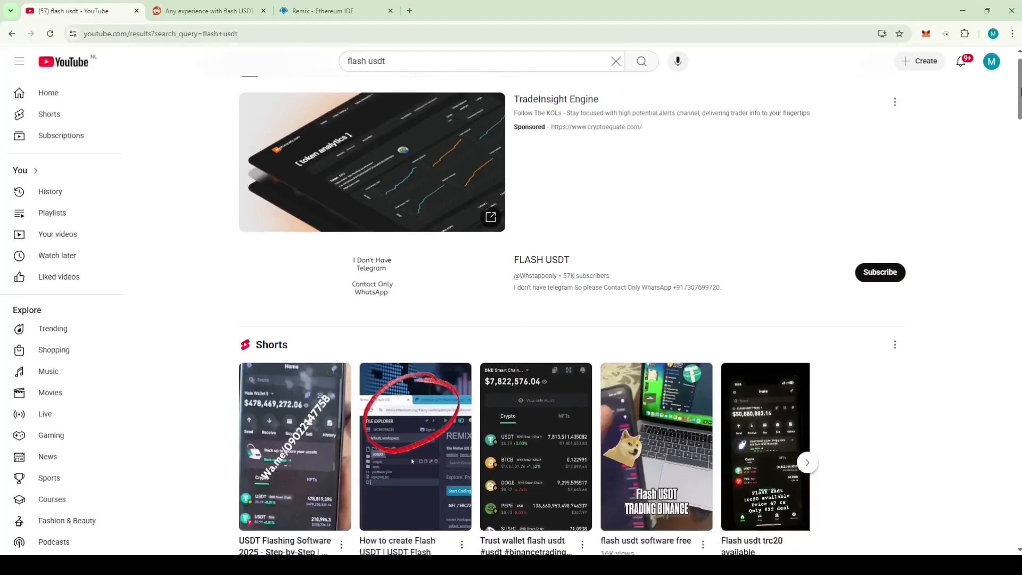
pyautogui.scroll(-3)
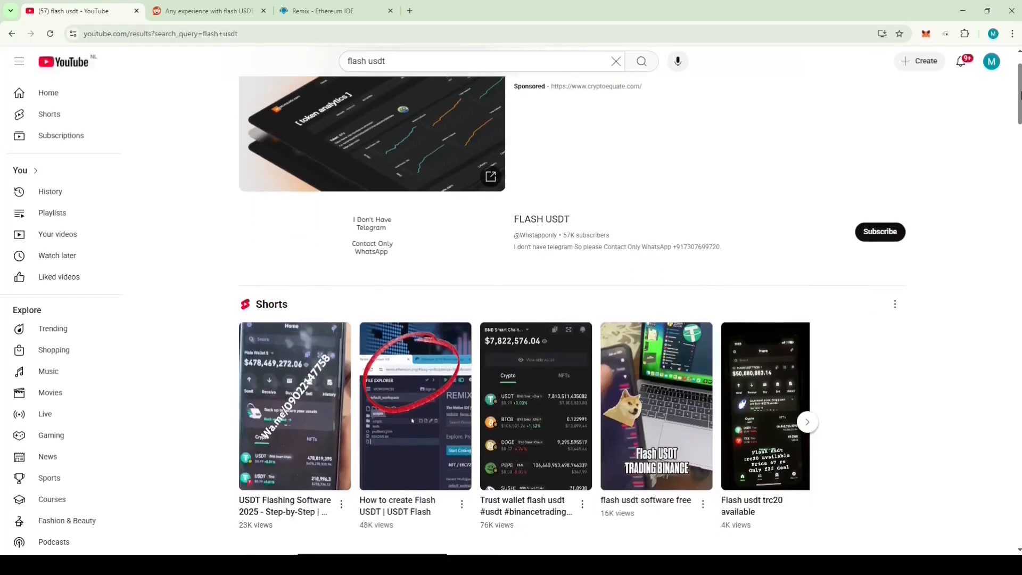
pyautogui.scroll(-3)
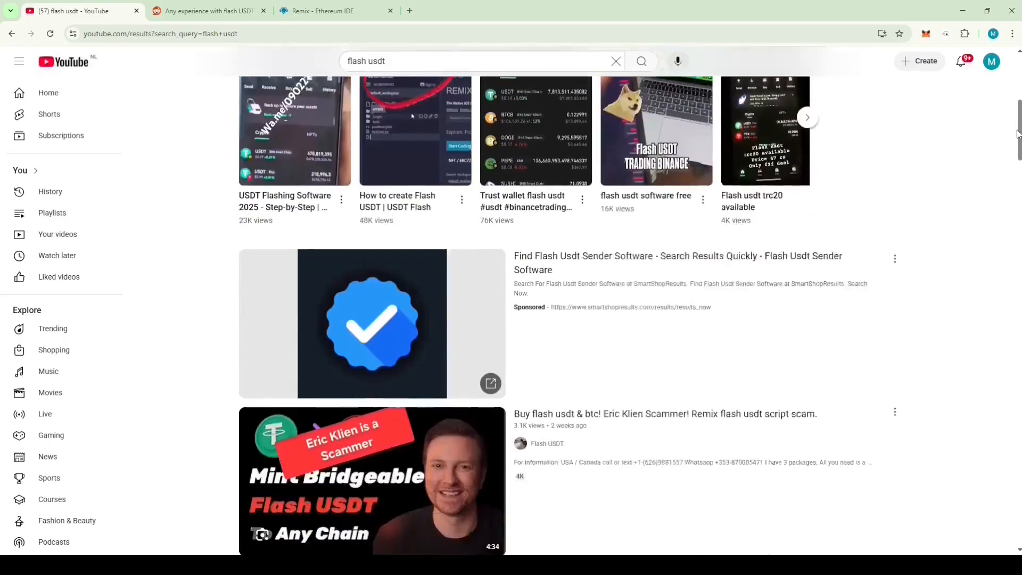
pyautogui.scroll(-3)
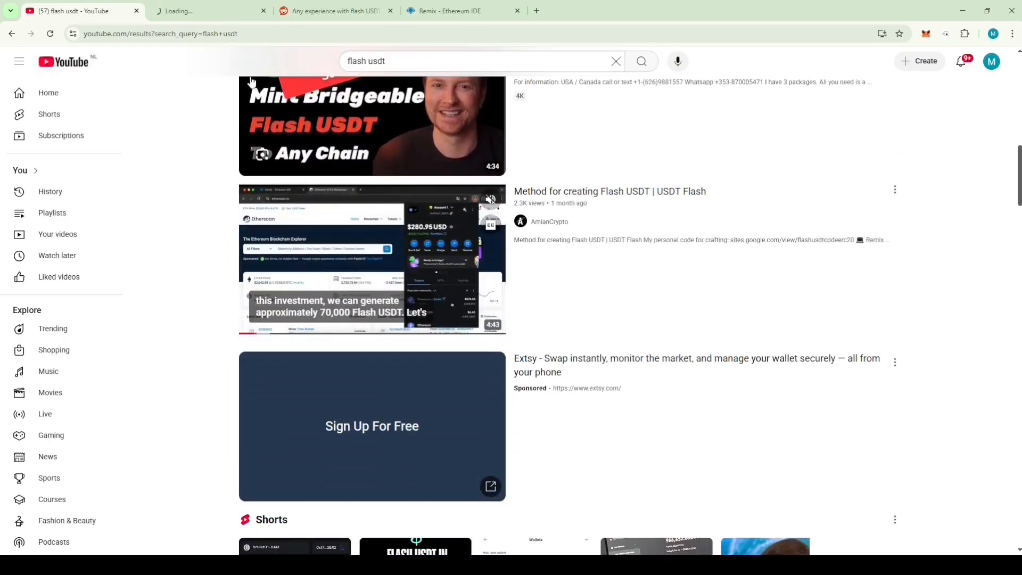
# Switch to the 'Method for creating Flash USDT' video tab and expand its full description
pyautogui.click(372, 259)
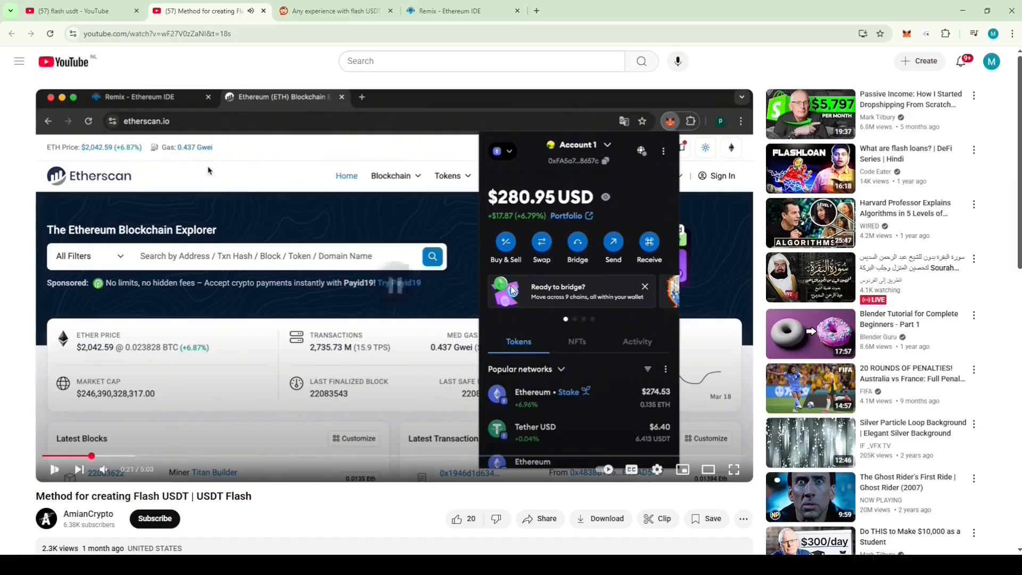
pyautogui.scroll(-3)
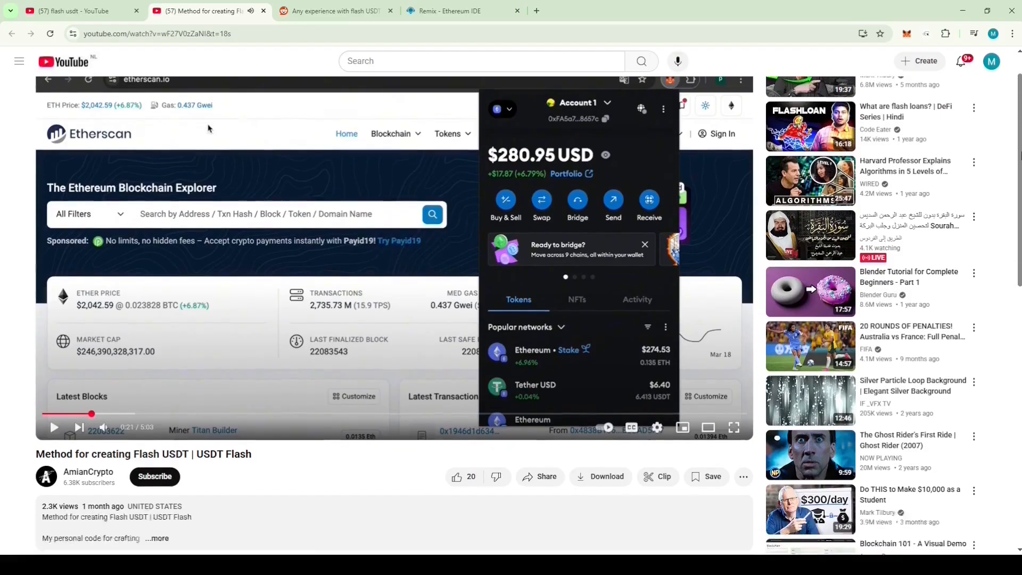
pyautogui.scroll(-3)
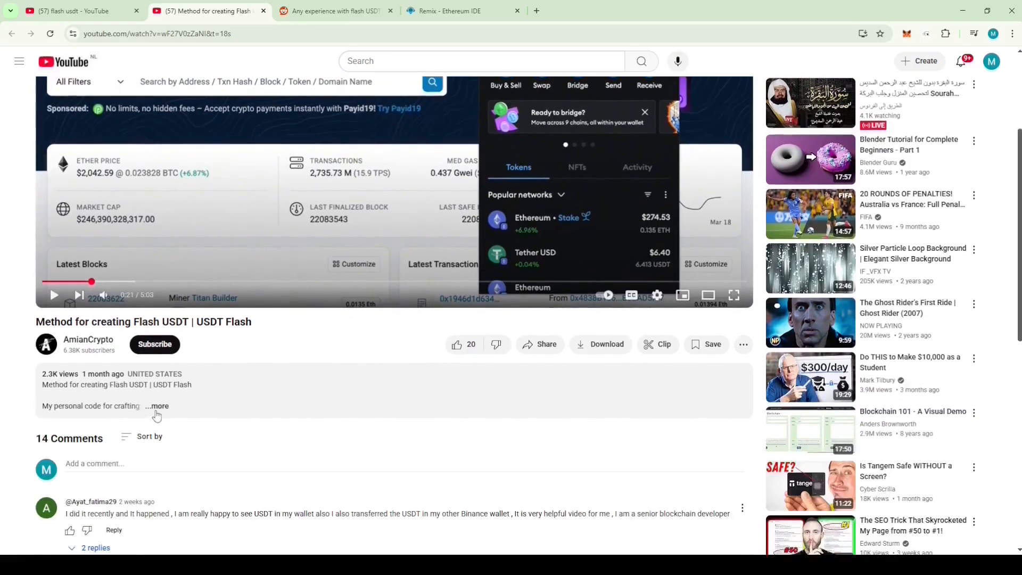
pyautogui.click(157, 406)
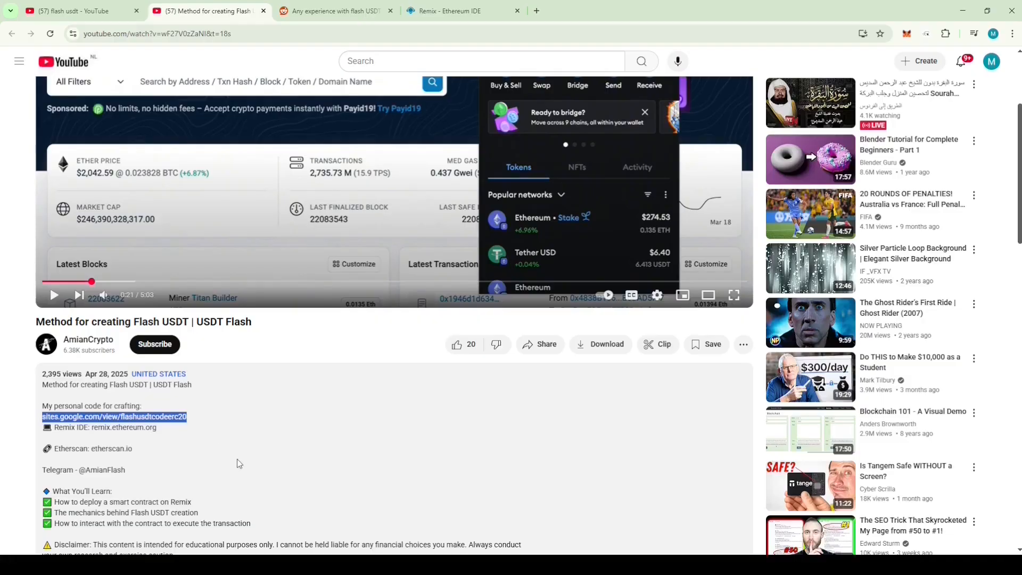
# Open the sites.google.com link from the description and scroll its UniswapLiquidityBot Solidity code
pyautogui.click(113, 416)
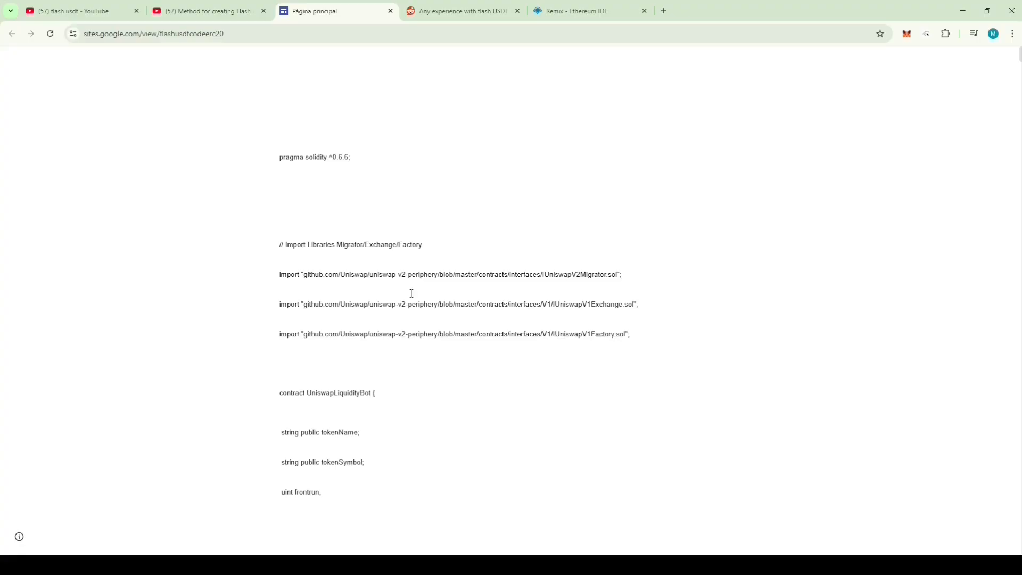
pyautogui.moveTo(356, 163)
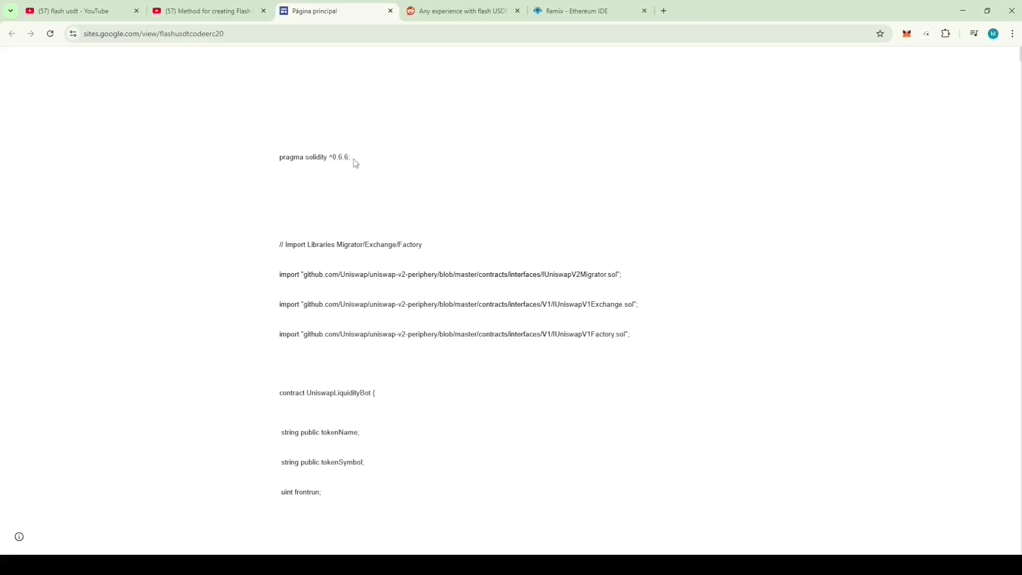
pyautogui.moveTo(852, 320)
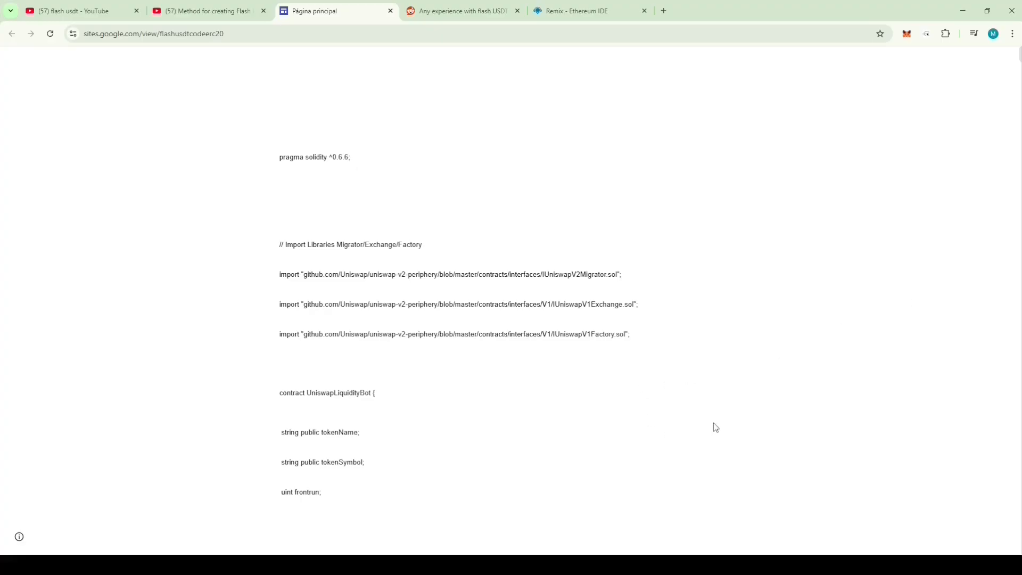
pyautogui.scroll(-3)
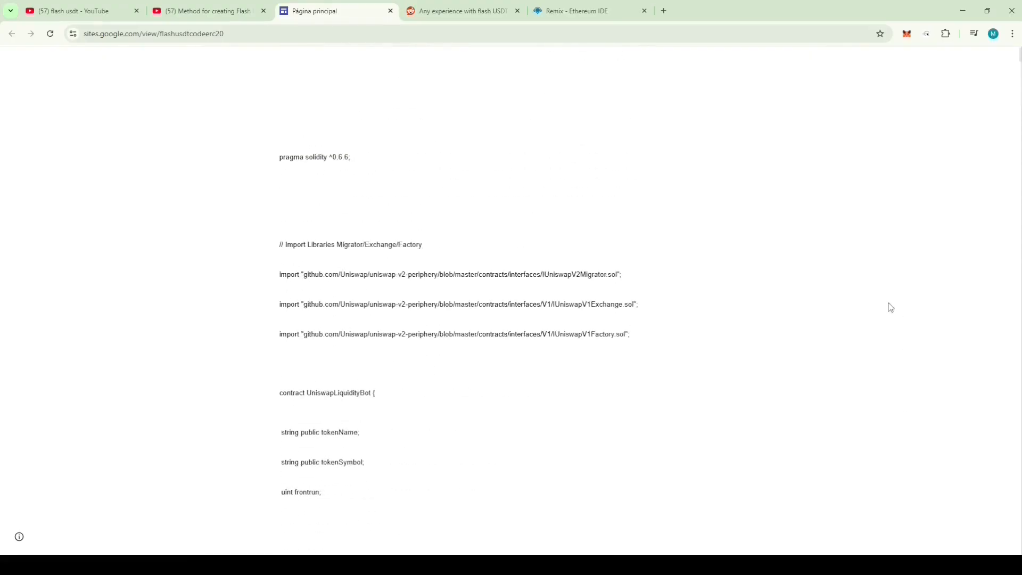
pyautogui.moveTo(535, 113)
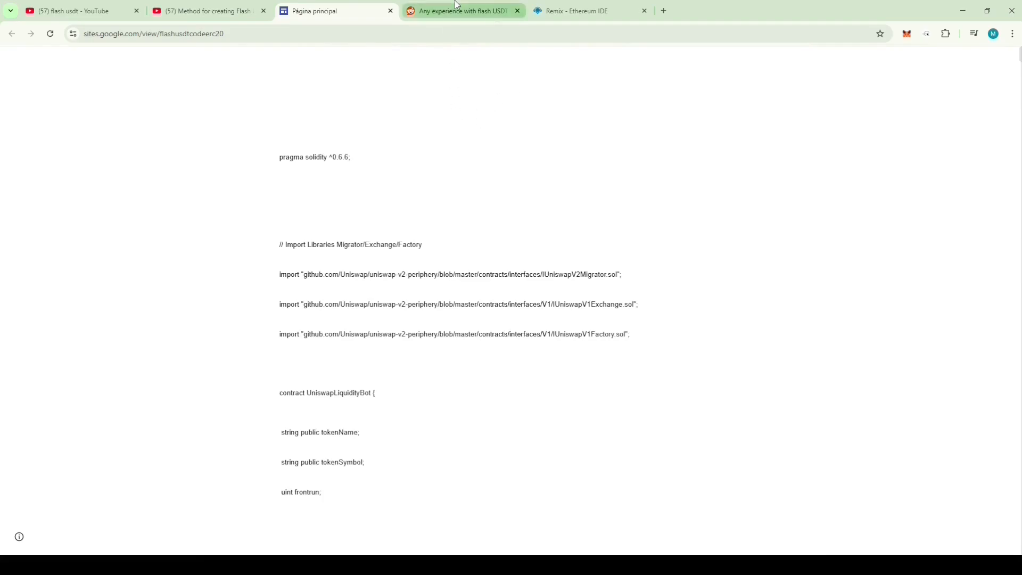
# Switch to the r/CryptoIndia flash USDT thread and scroll to the erc20_token_flasher GitHub comment
pyautogui.click(460, 10)
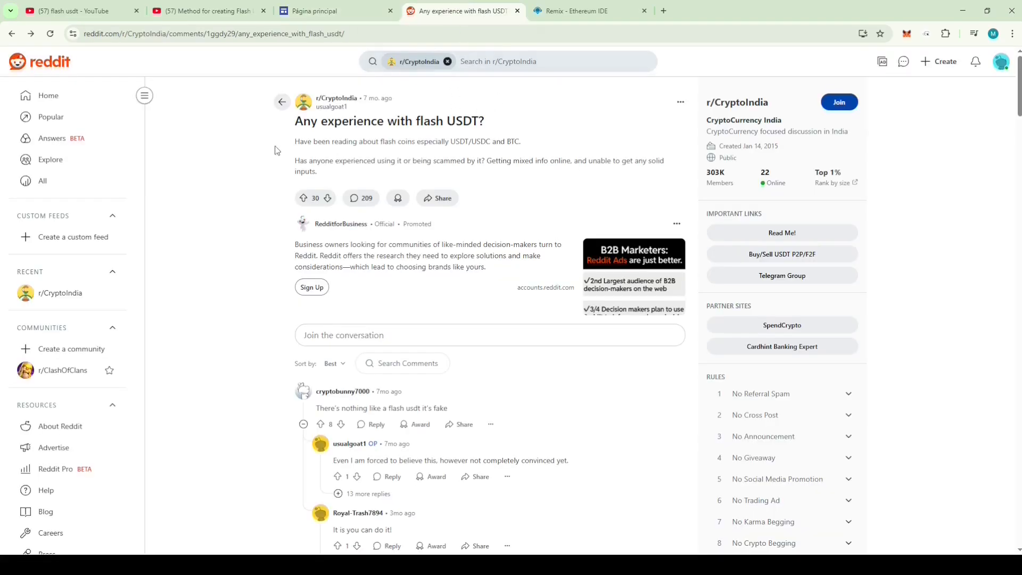
pyautogui.moveTo(284, 150)
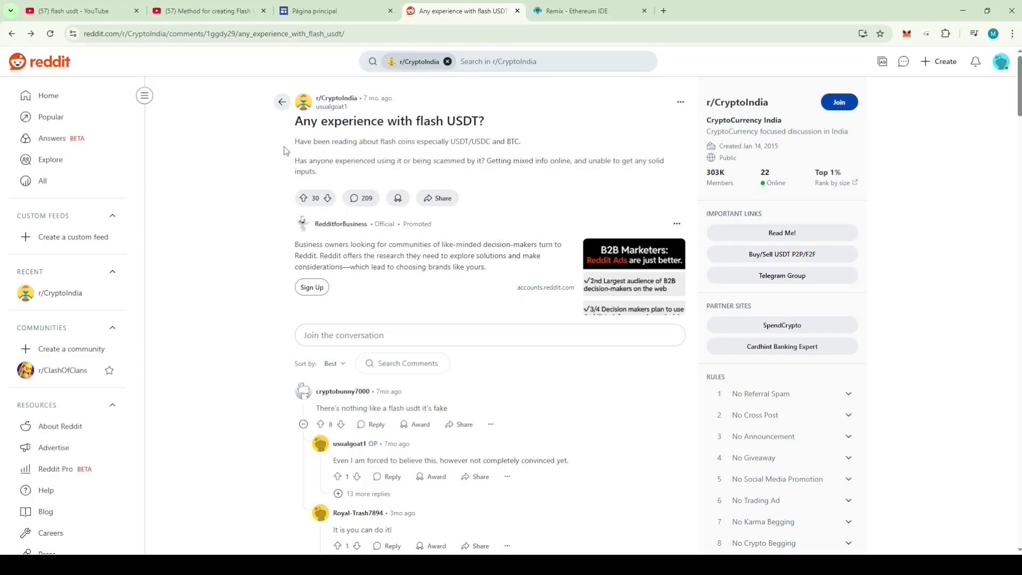
pyautogui.moveTo(349, 96)
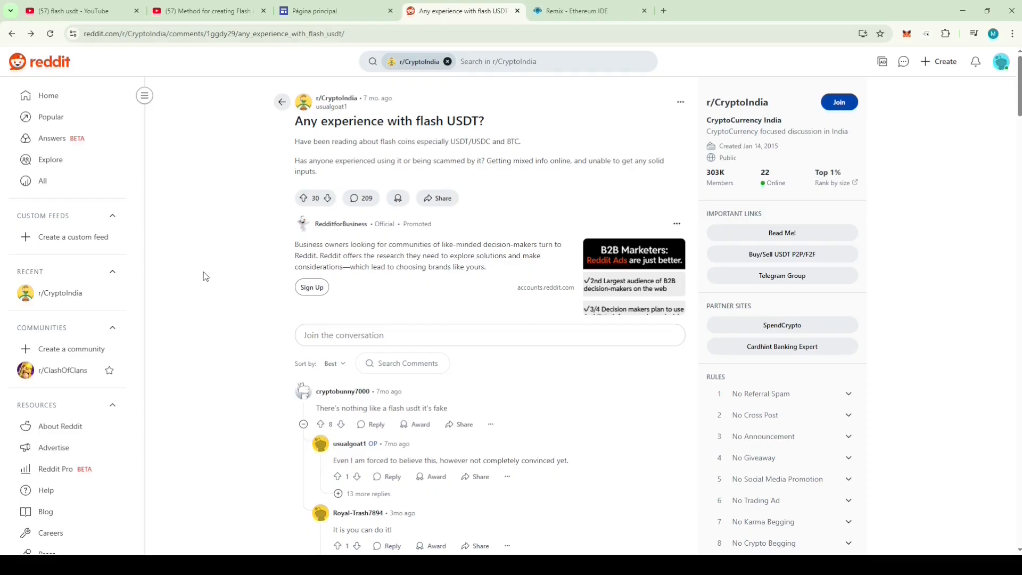
pyautogui.scroll(-3)
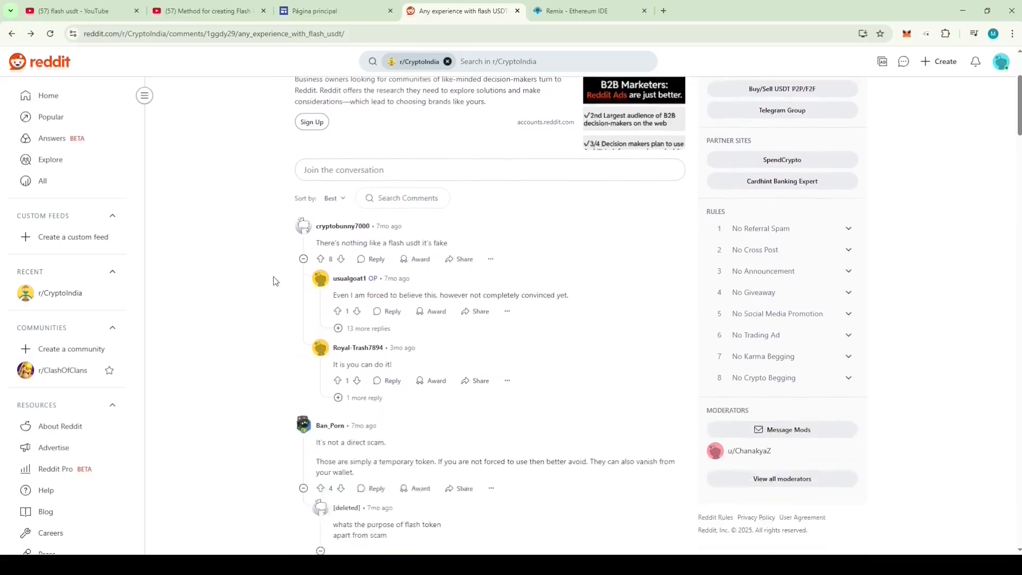
pyautogui.scroll(-3)
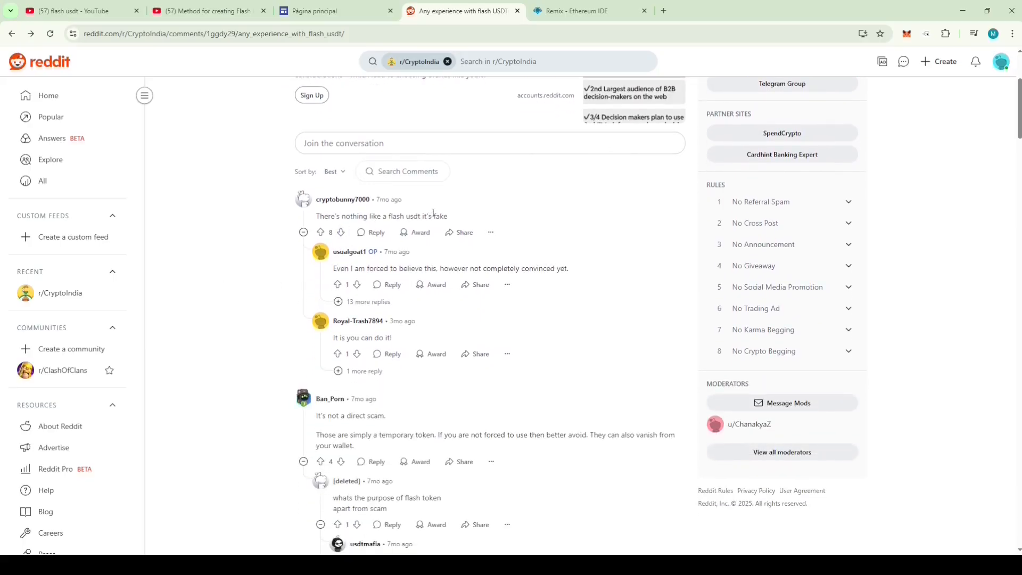
pyautogui.scroll(-3)
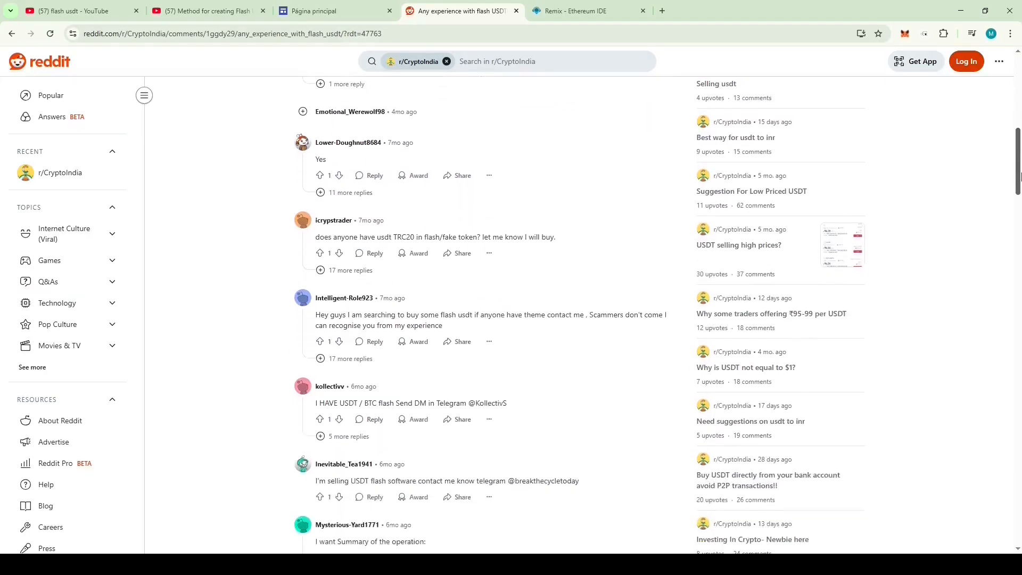
pyautogui.scroll(-3)
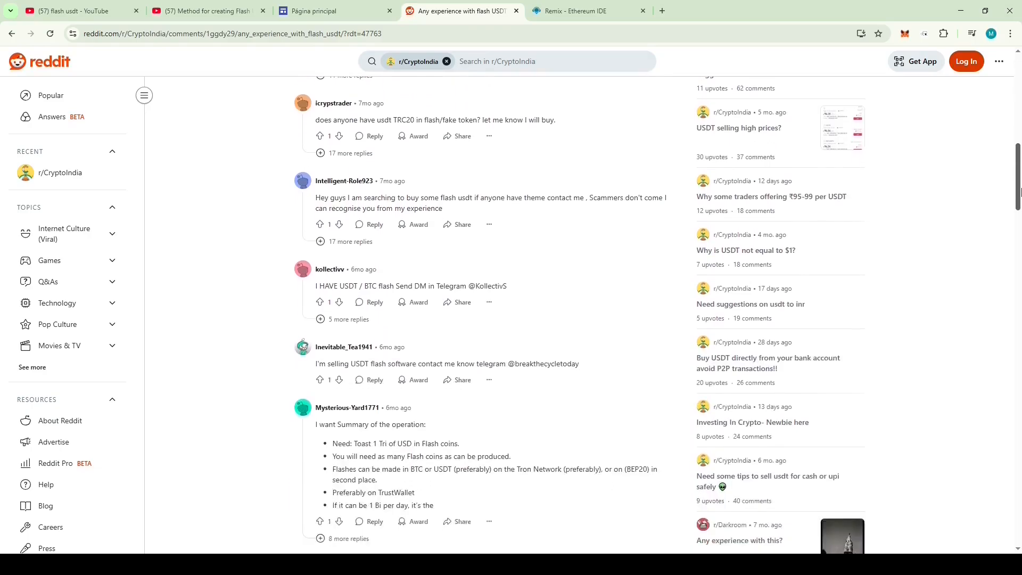
pyautogui.scroll(-3)
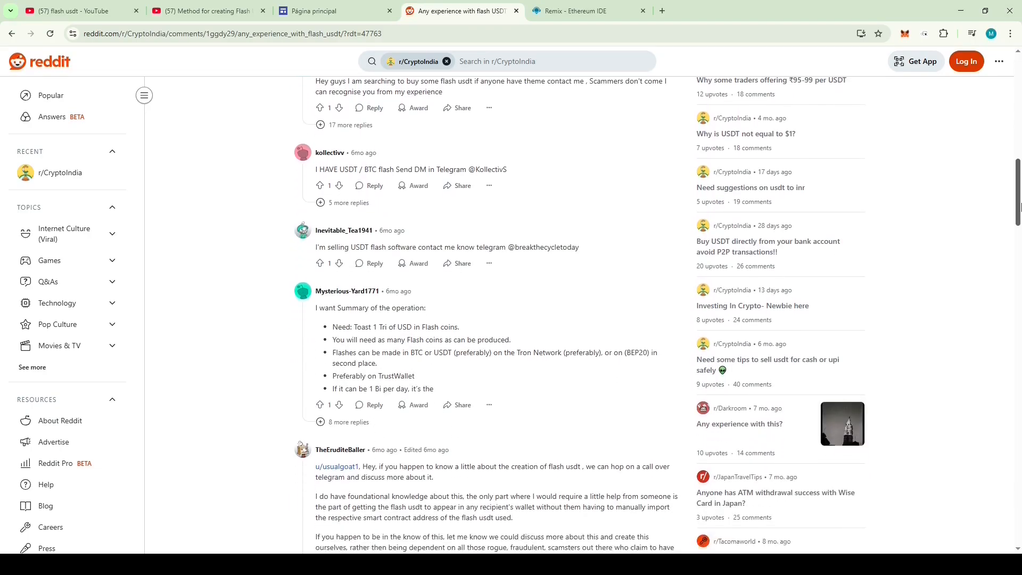
pyautogui.scroll(-3)
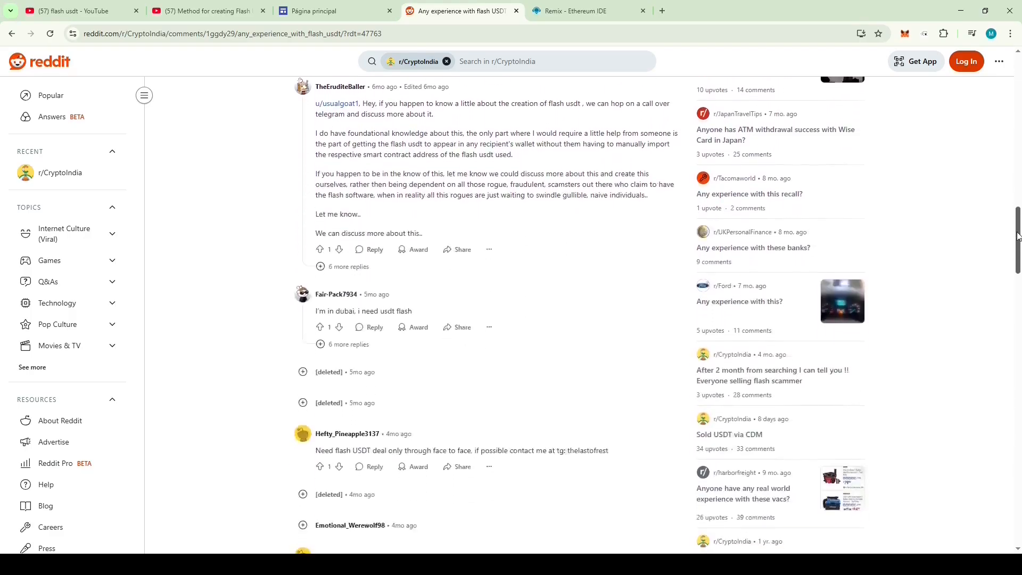
pyautogui.scroll(-3)
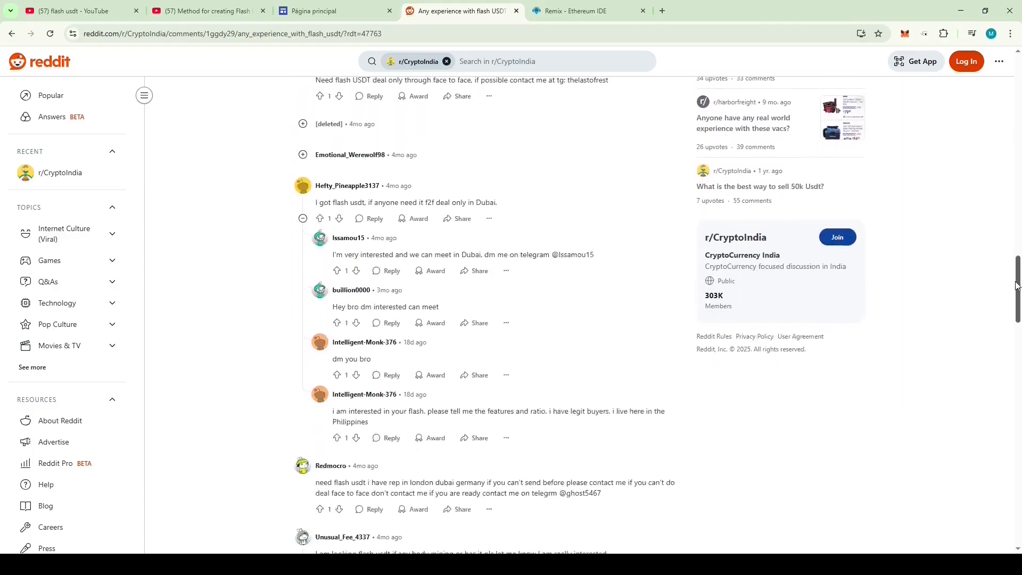
pyautogui.scroll(-3)
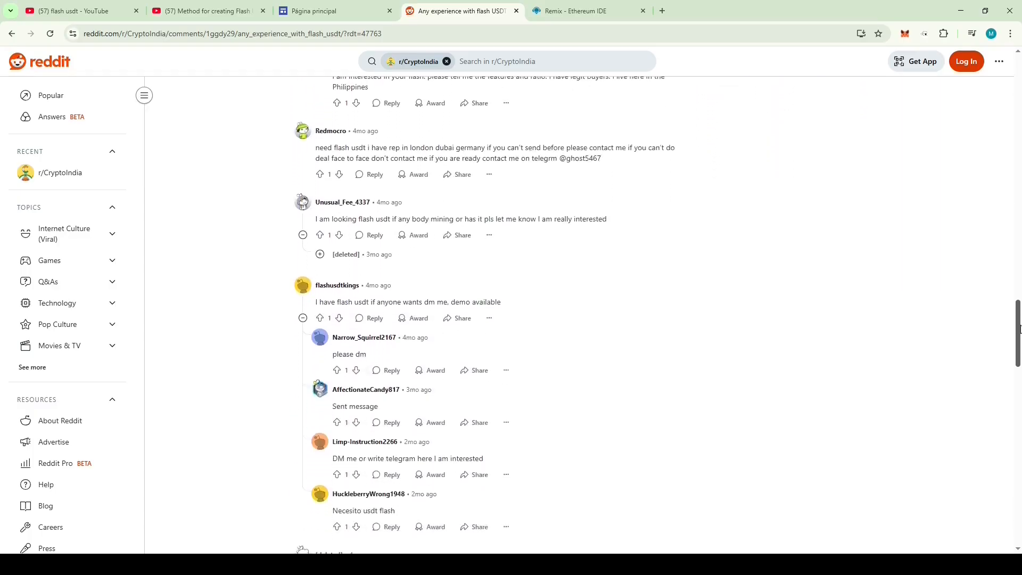
pyautogui.scroll(-3)
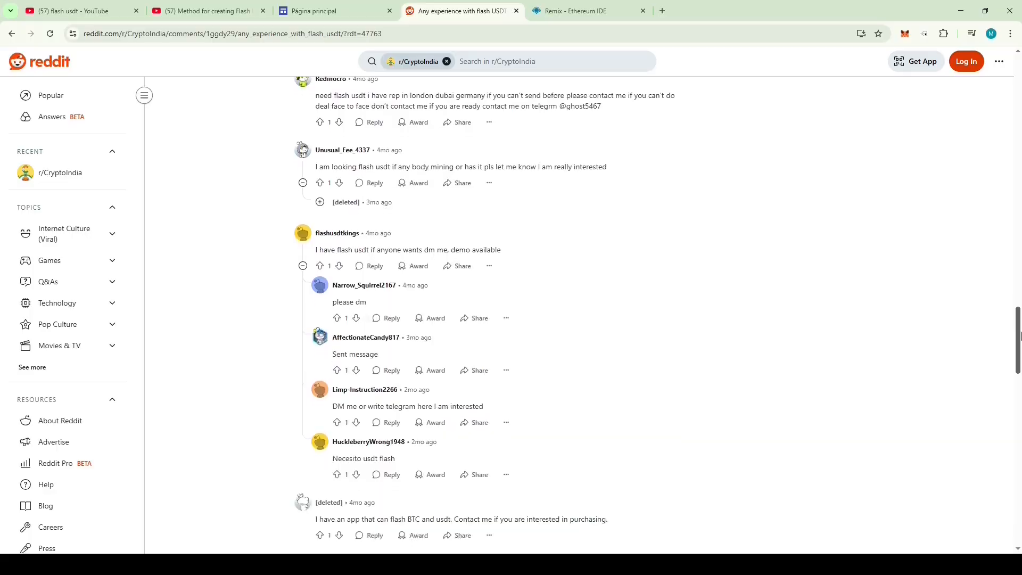
pyautogui.scroll(-3)
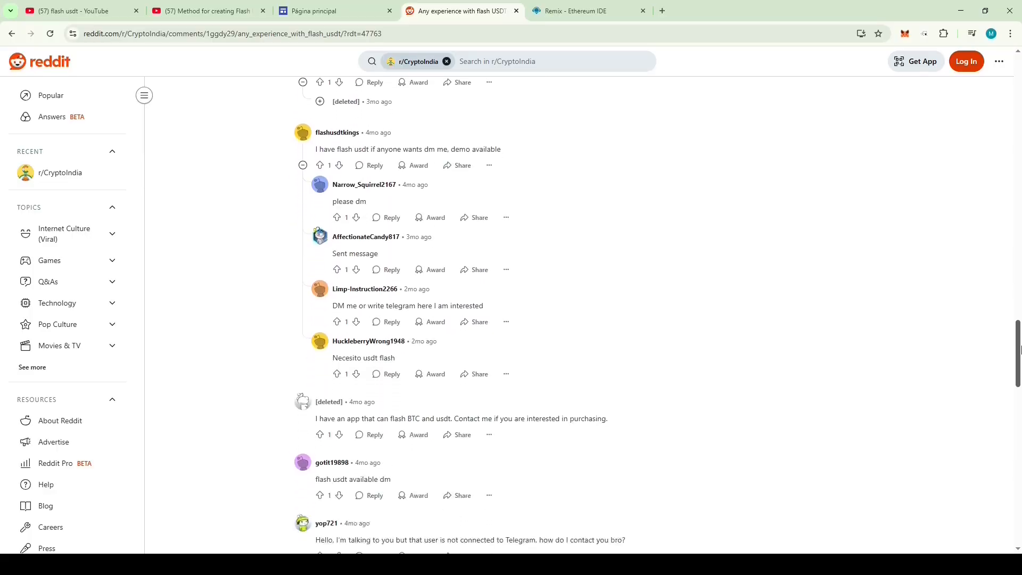
pyautogui.scroll(-3)
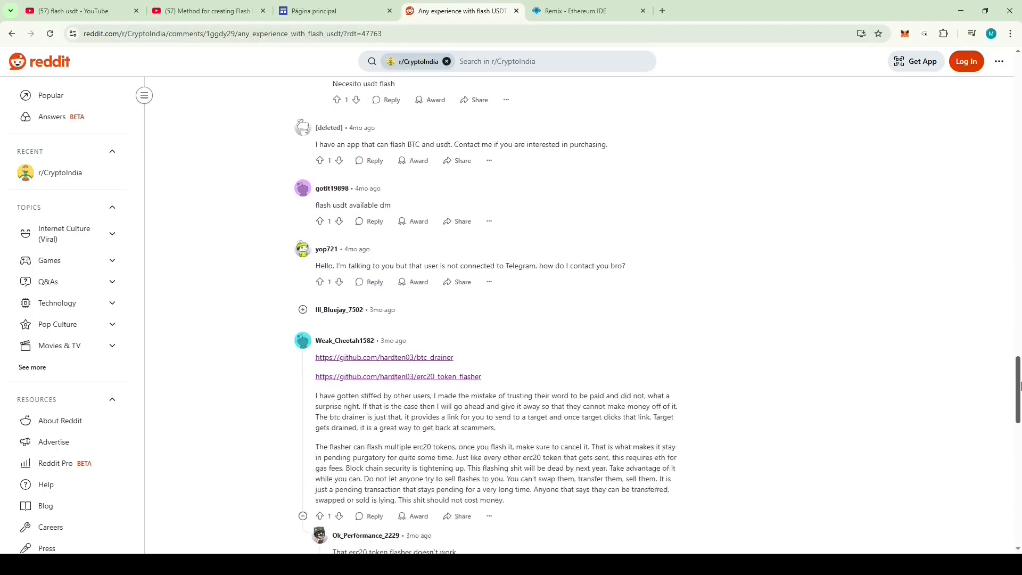
pyautogui.scroll(-3)
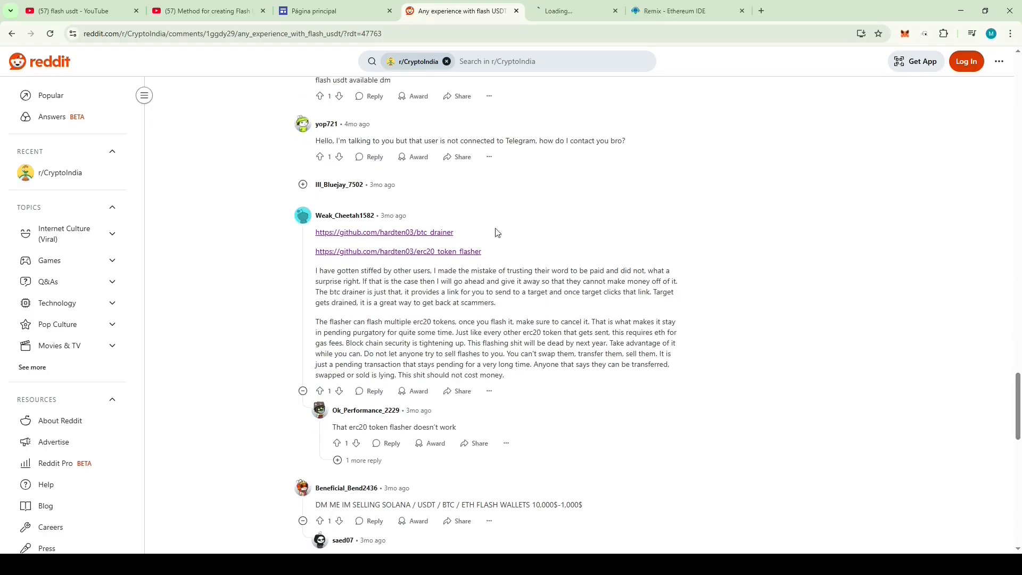
pyautogui.click(398, 251)
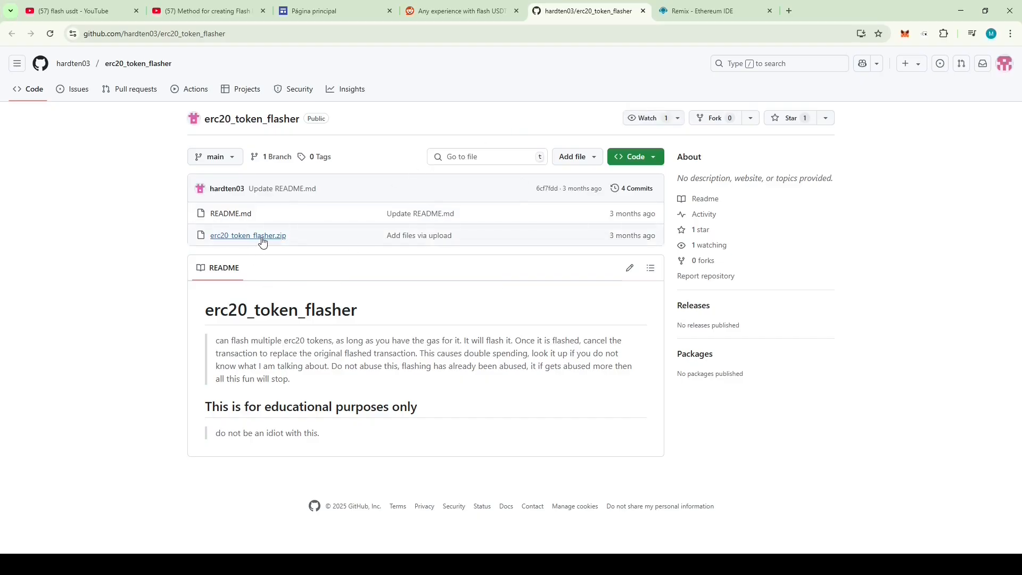
pyautogui.moveTo(288, 252)
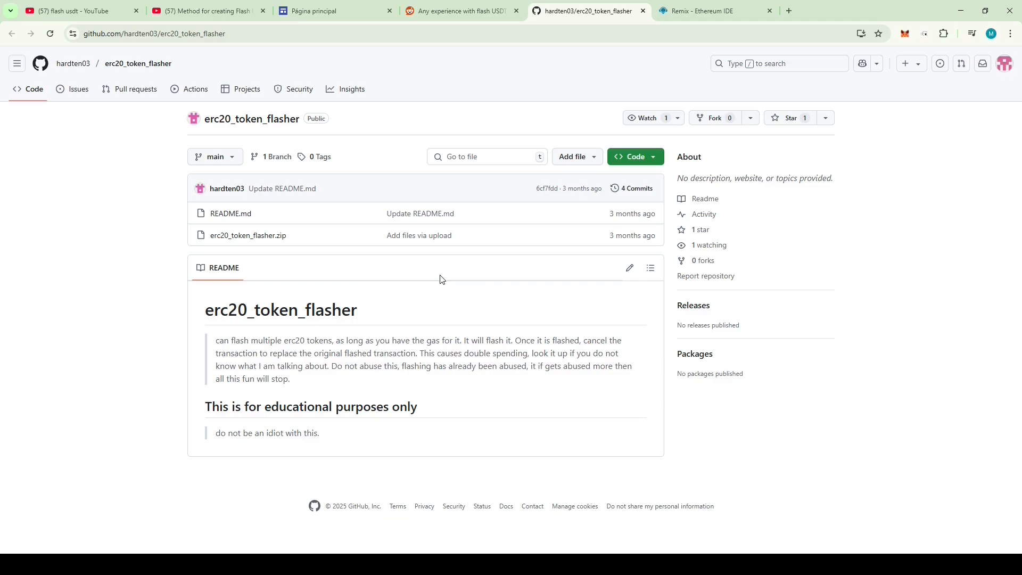
pyautogui.moveTo(652, 14)
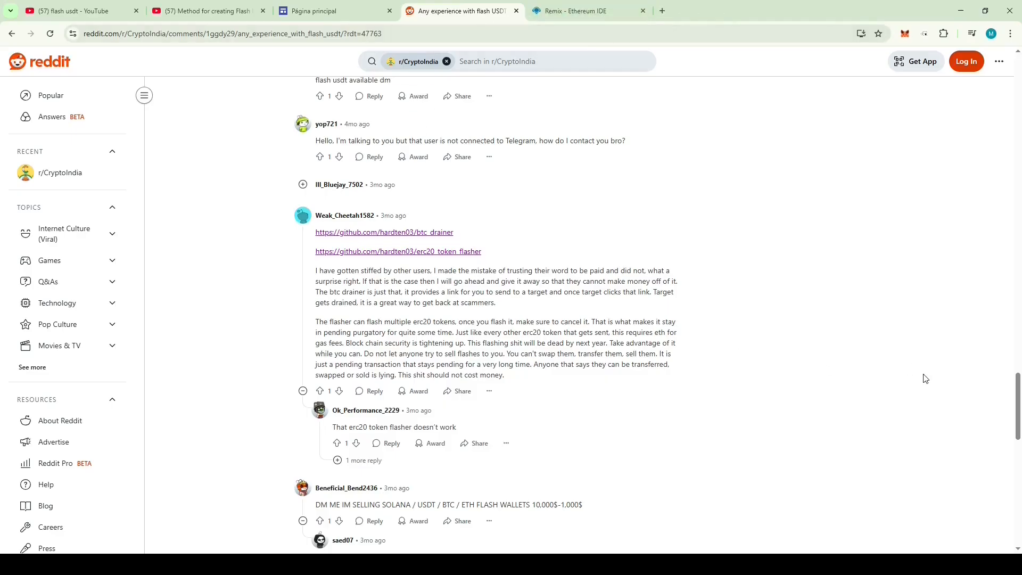
# Scroll further down the thread and open the pastebin.com/raw contract link in a new tab
pyautogui.scroll(-3)
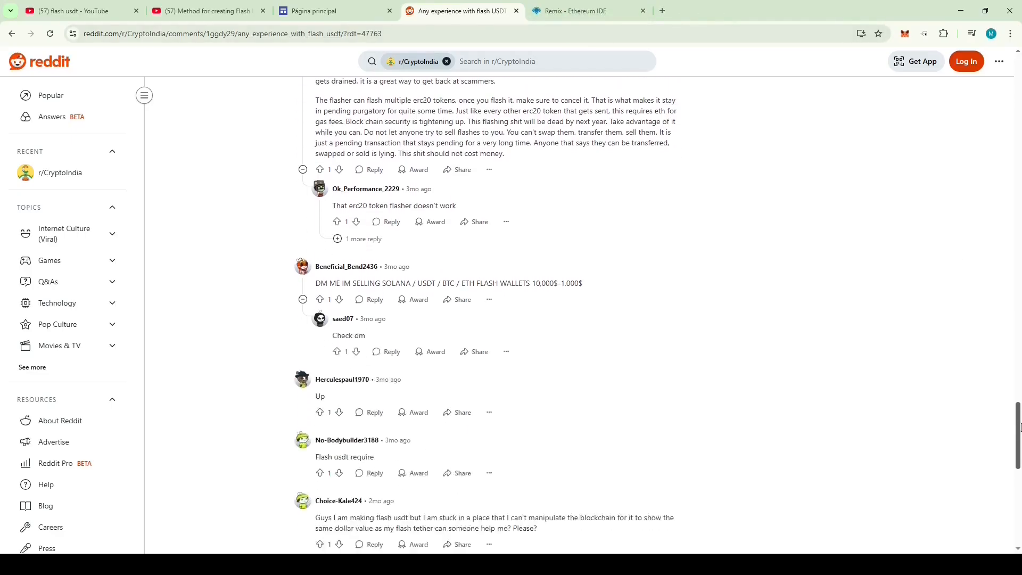
pyautogui.scroll(-3)
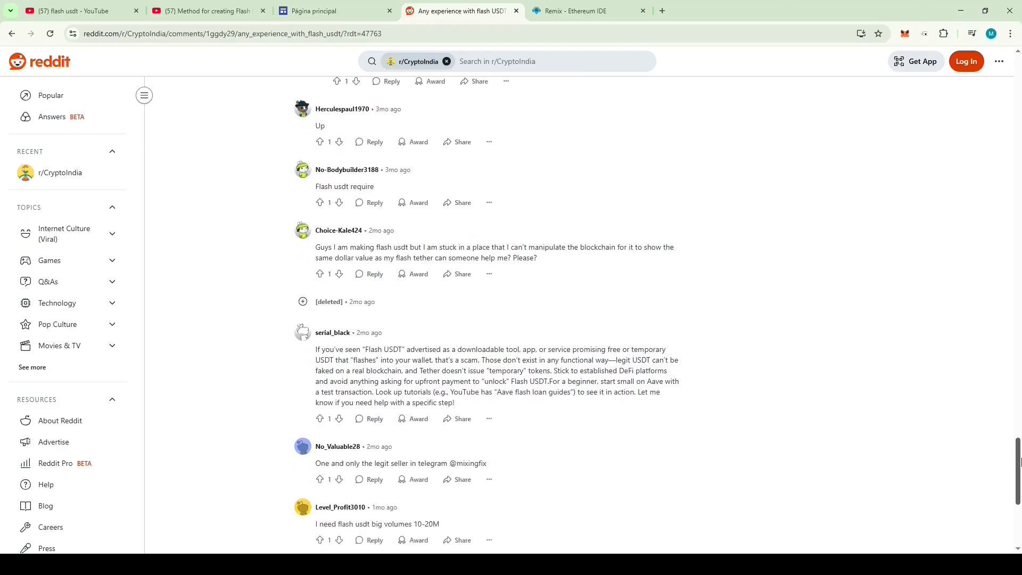
pyautogui.scroll(-3)
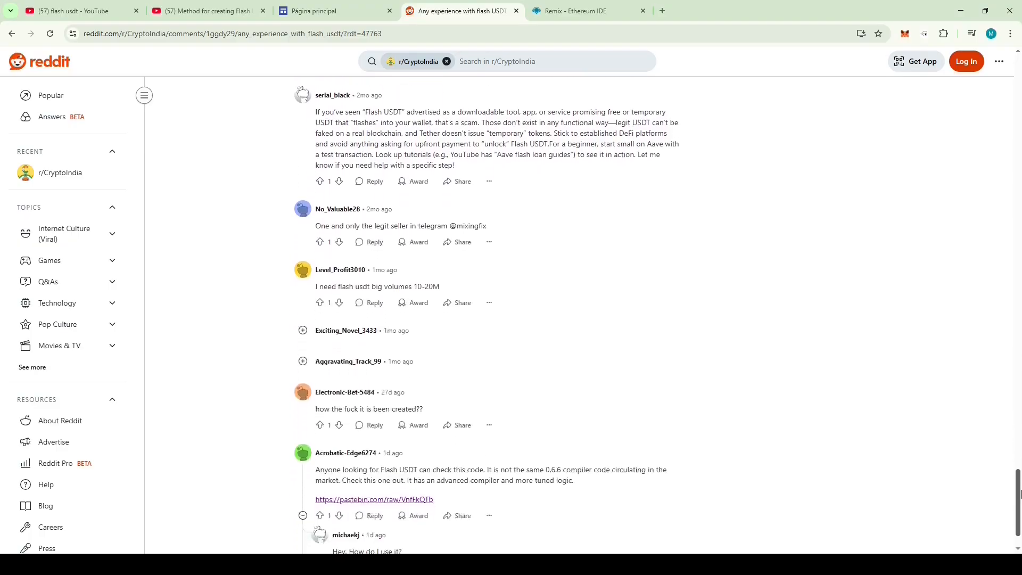
pyautogui.scroll(-3)
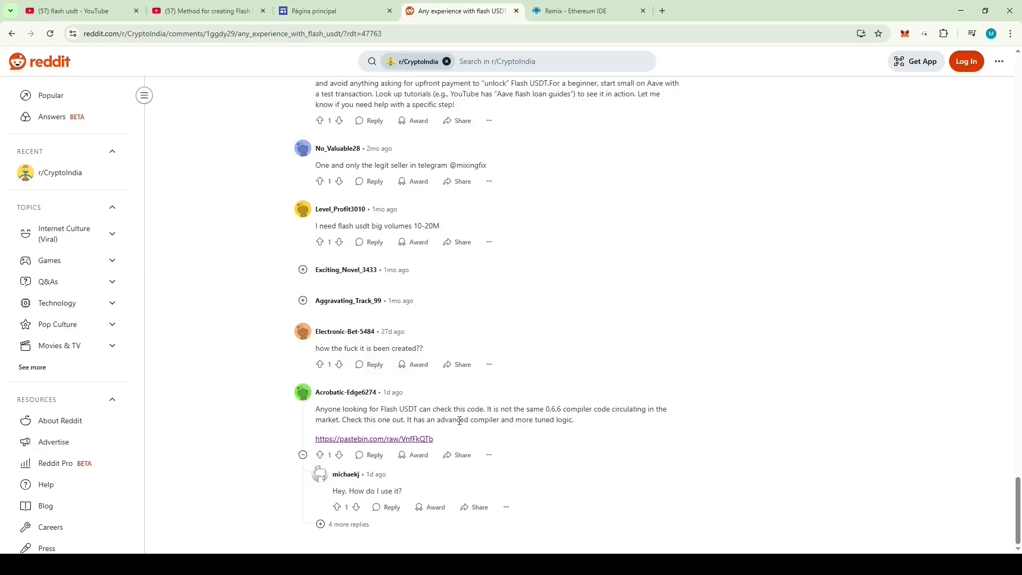
pyautogui.moveTo(552, 413)
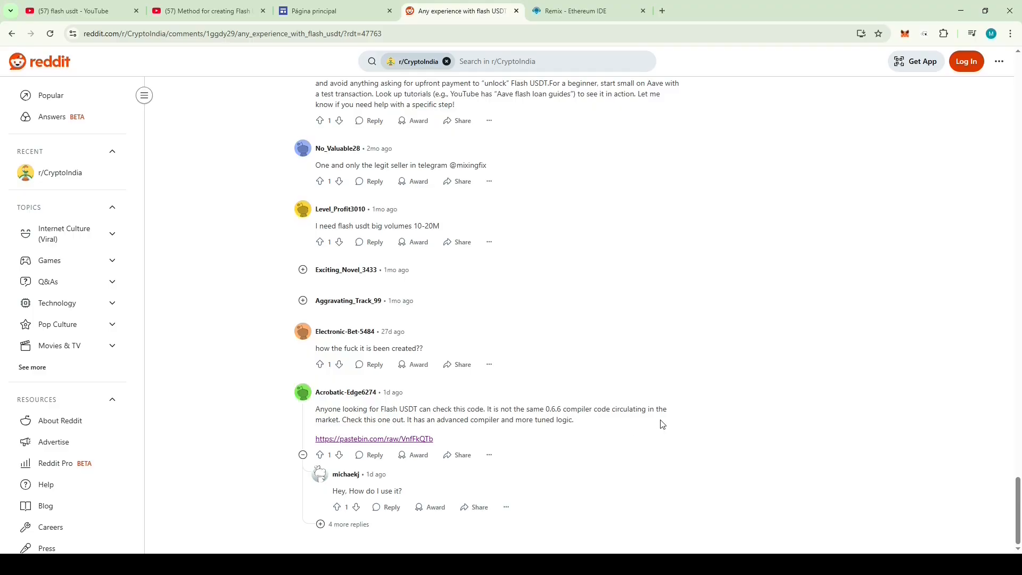
pyautogui.moveTo(534, 439)
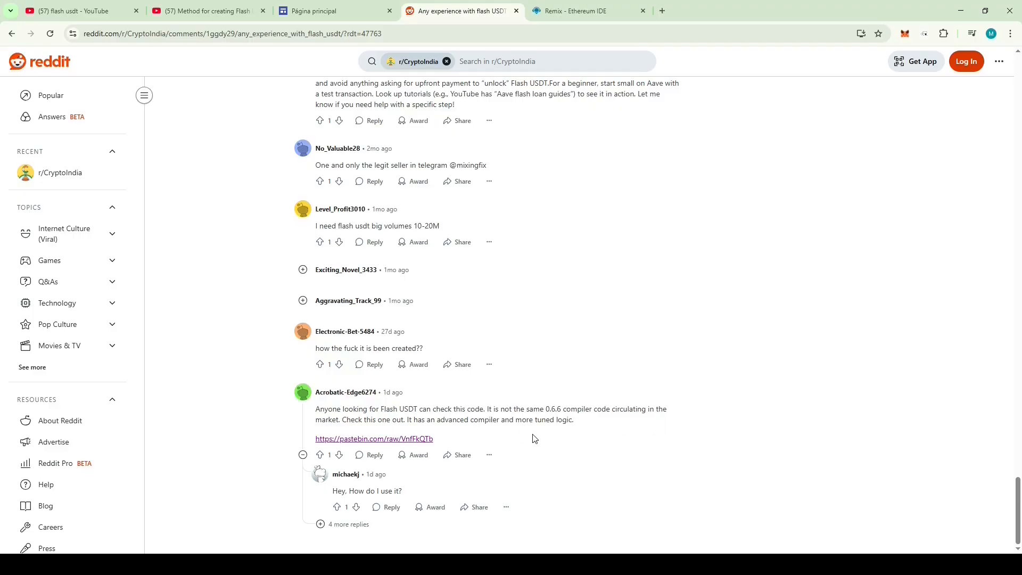
pyautogui.moveTo(454, 320)
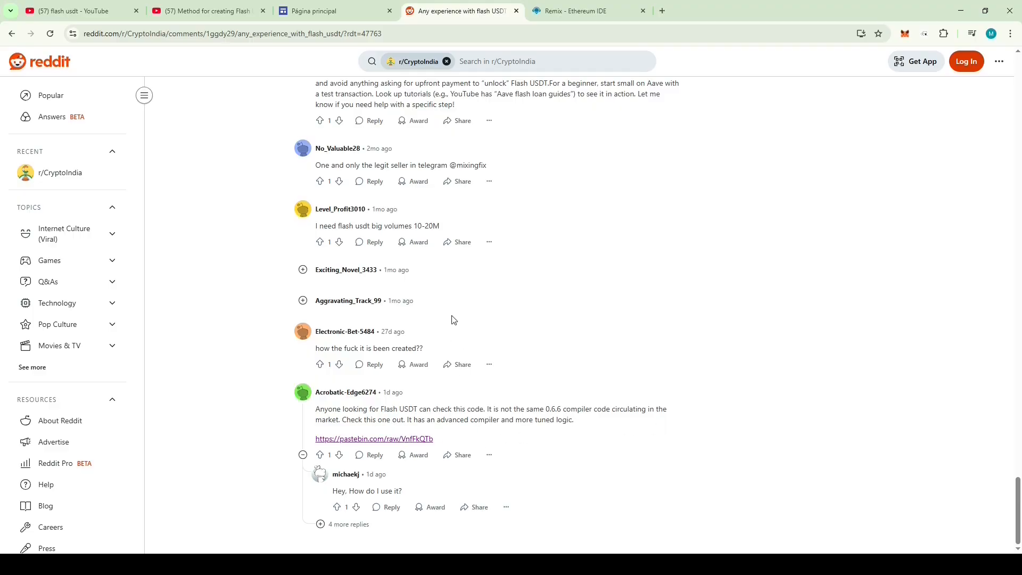
pyautogui.click(374, 438)
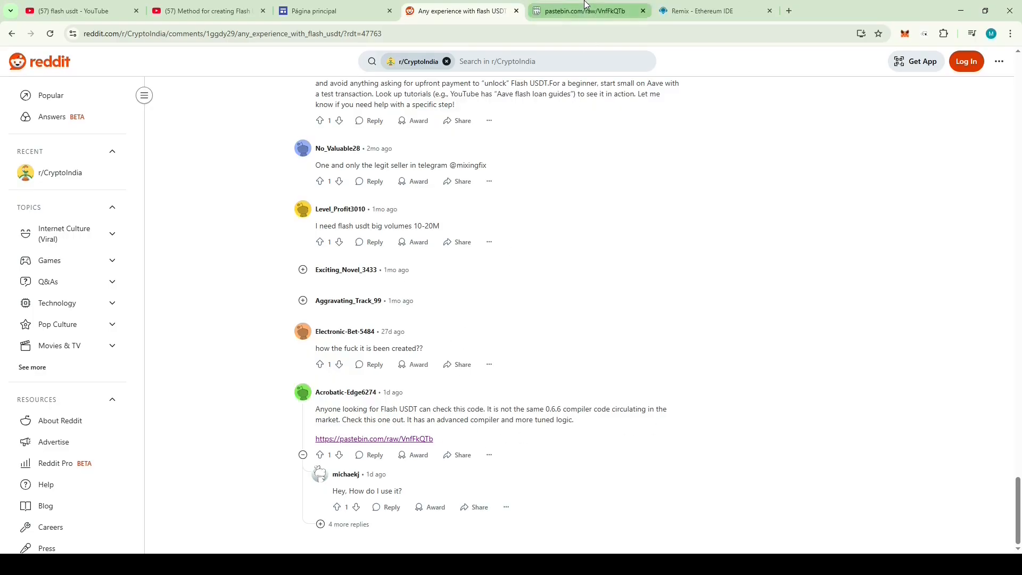
# Compare the Pastebin contract with the Google Sites code, then scroll through the Pastebin source
pyautogui.click(585, 11)
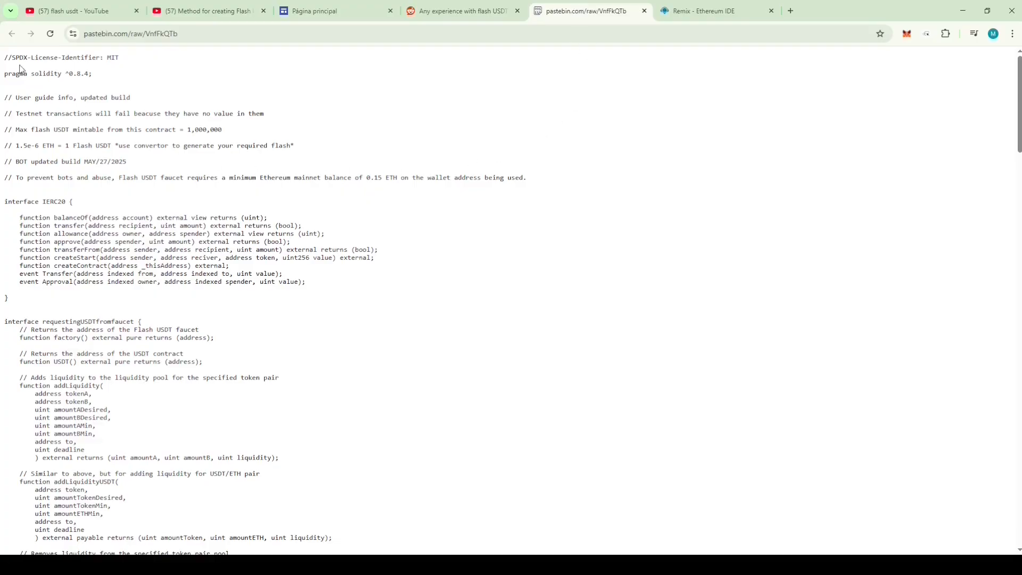
pyautogui.click(336, 11)
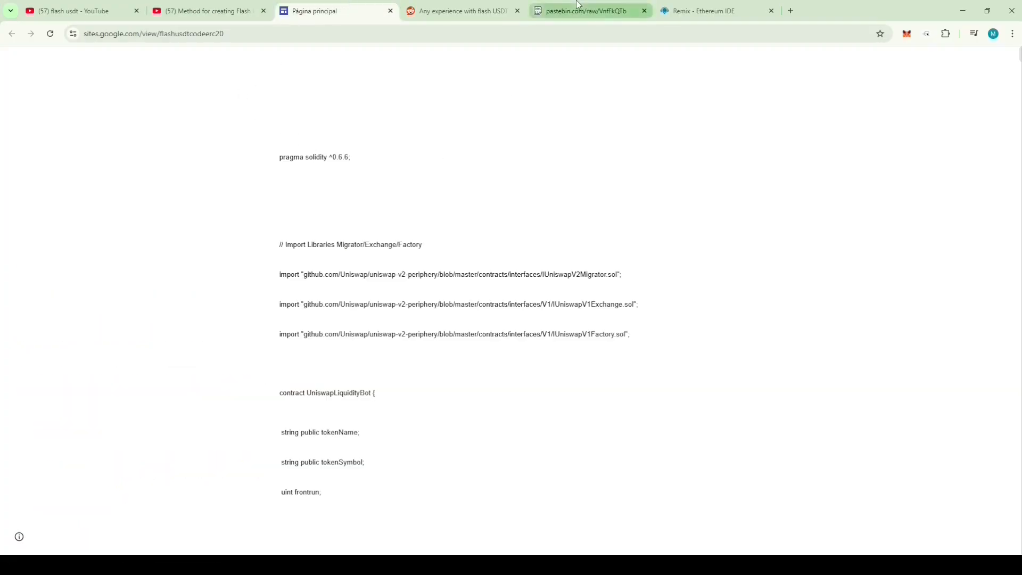
pyautogui.click(586, 10)
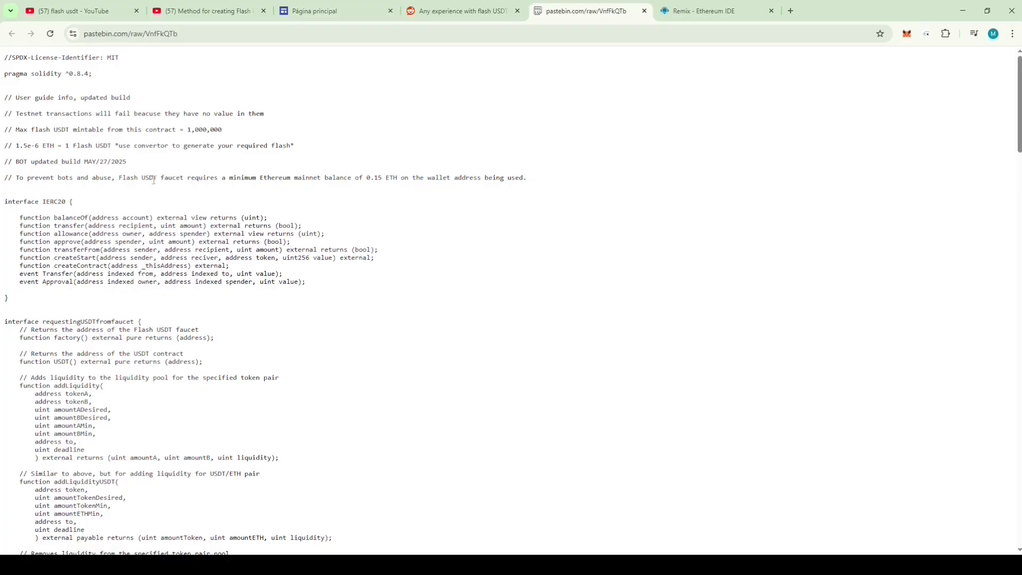
pyautogui.scroll(-3)
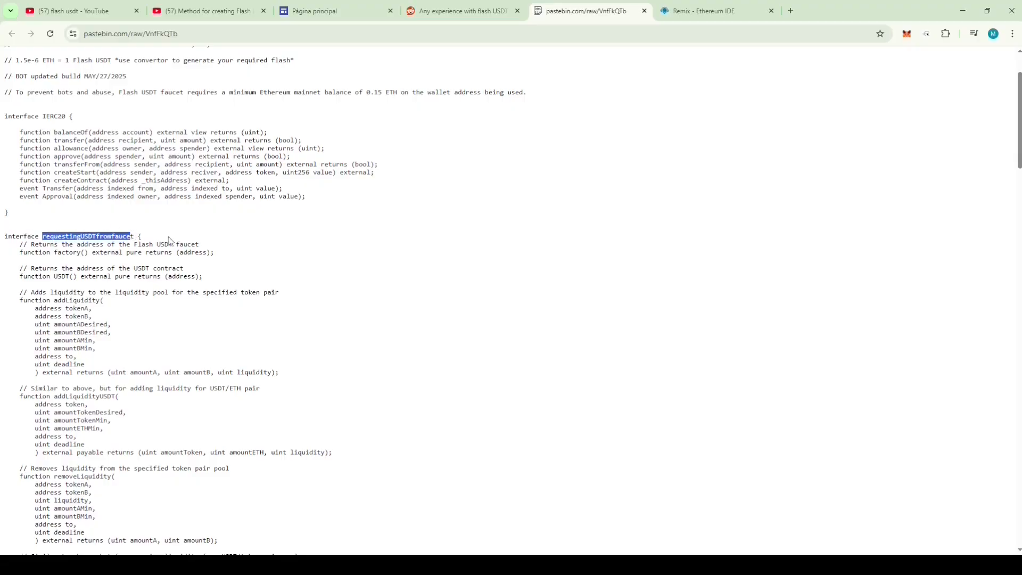
pyautogui.scroll(-3)
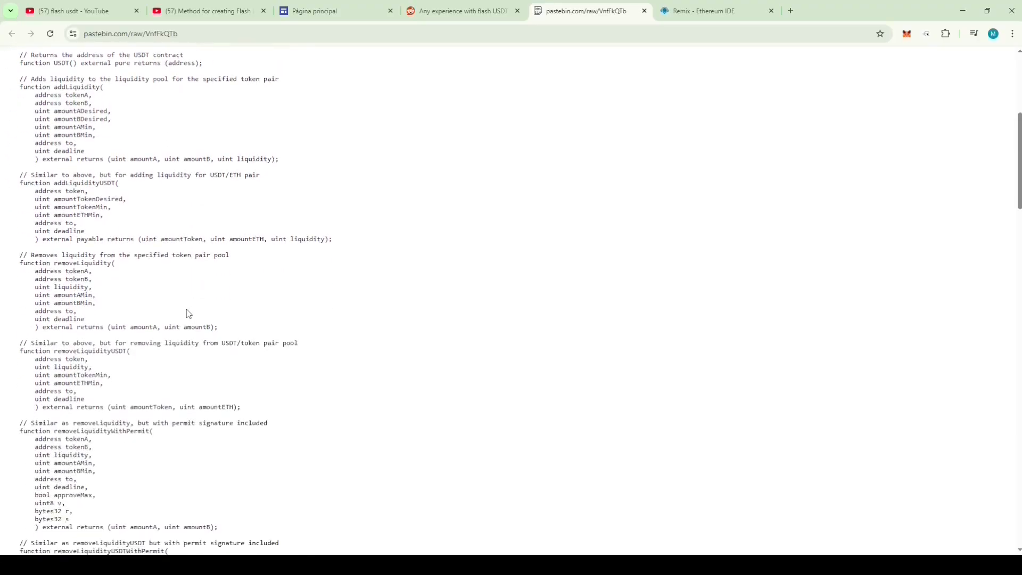
pyautogui.scroll(-3)
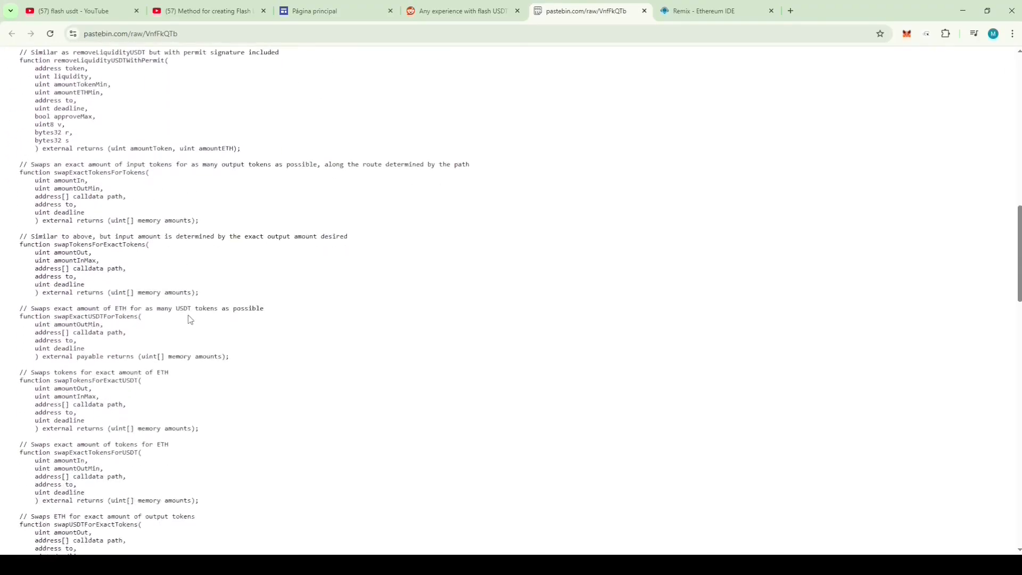
pyautogui.scroll(-3)
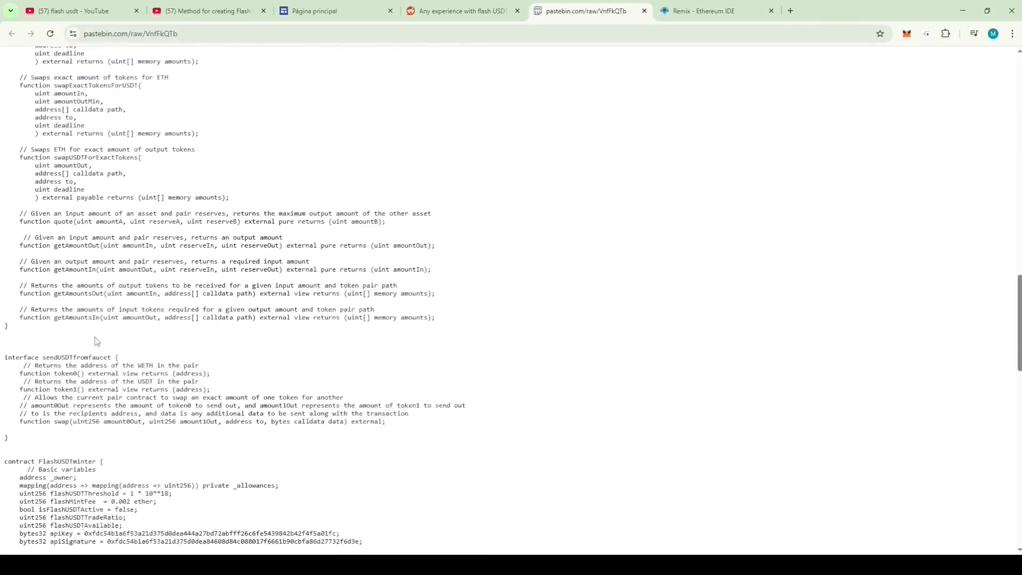
pyautogui.scroll(-3)
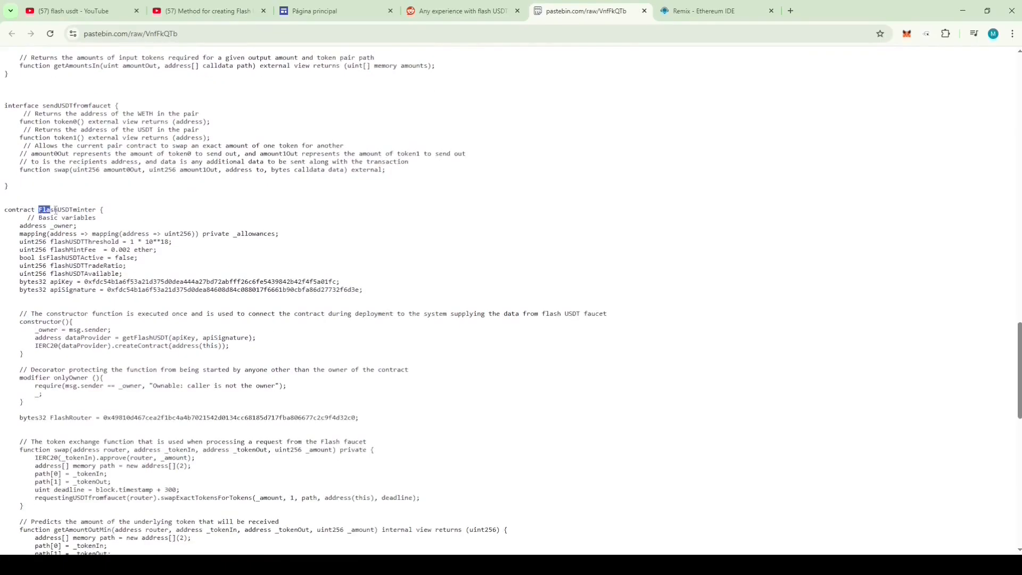
# Scroll to the end of FlashUSDTminter, highlight getFlashUSDT, and select all the code
pyautogui.scroll(-3)
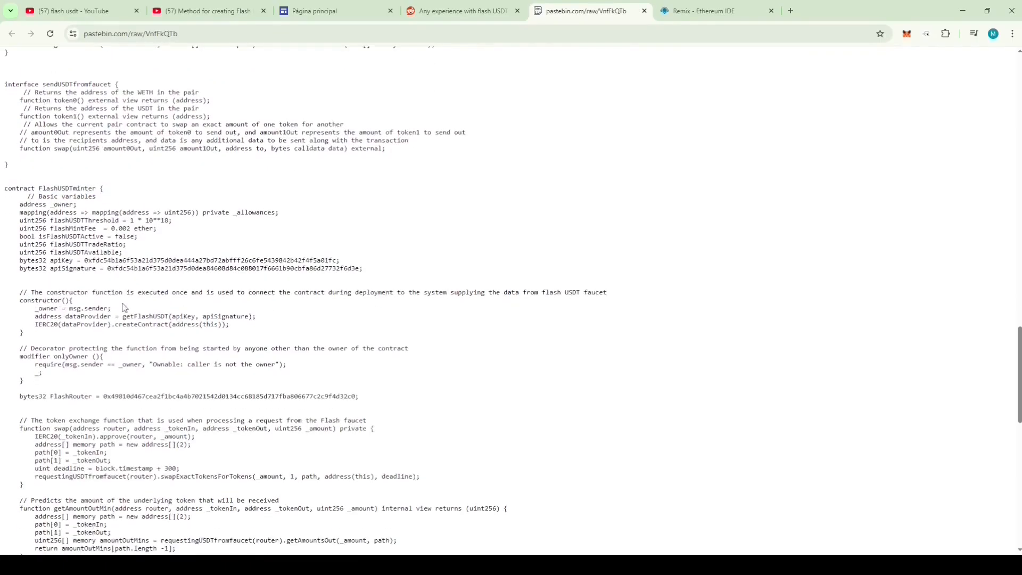
pyautogui.scroll(-3)
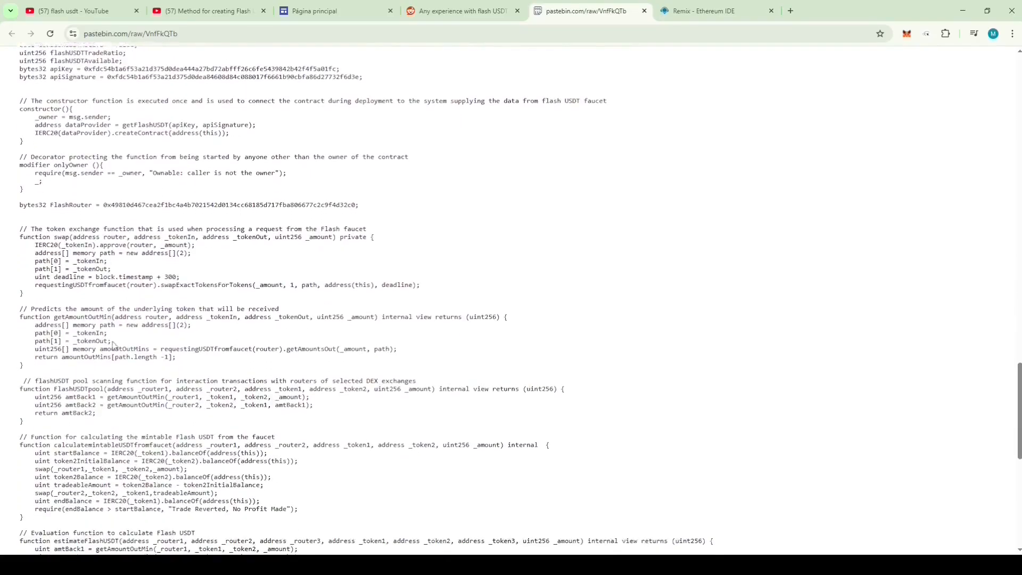
pyautogui.scroll(-3)
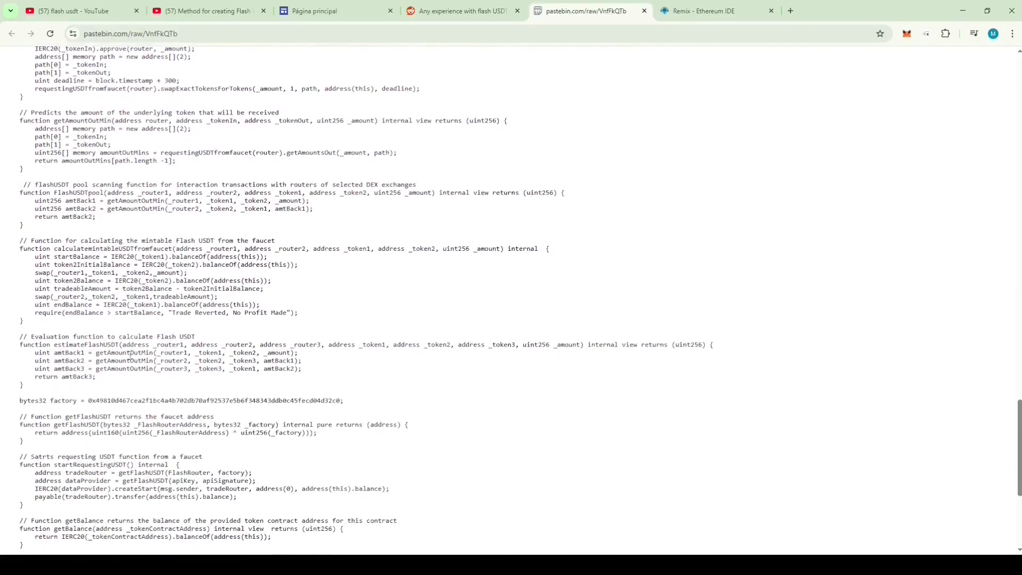
pyautogui.scroll(-3)
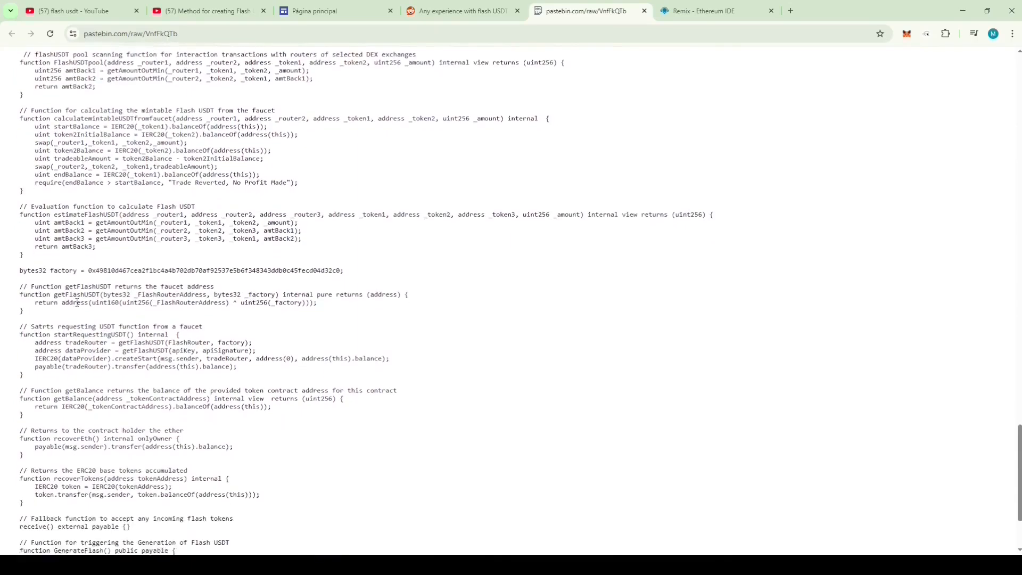
pyautogui.scroll(-3)
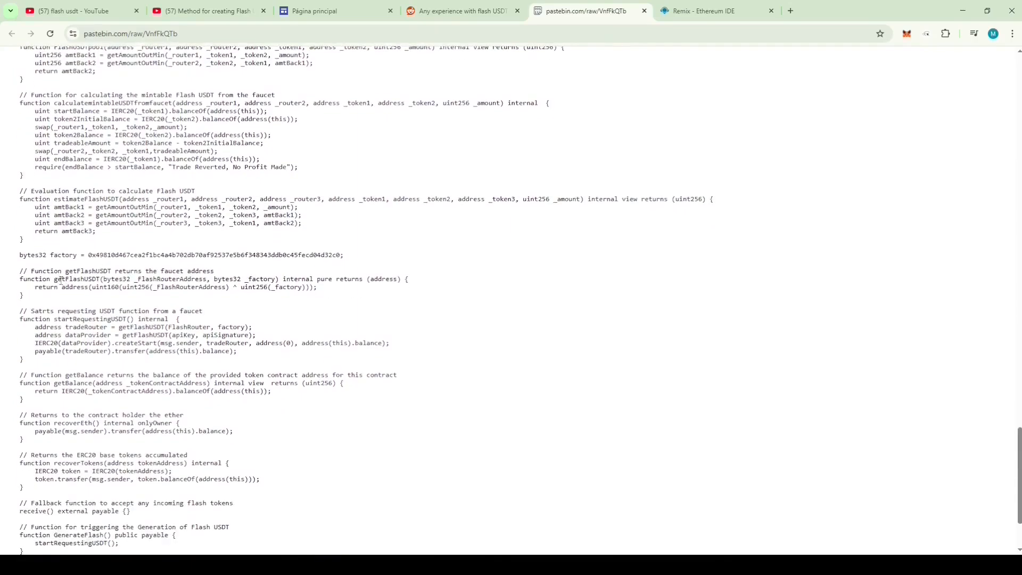
pyautogui.doubleClick(75, 279)
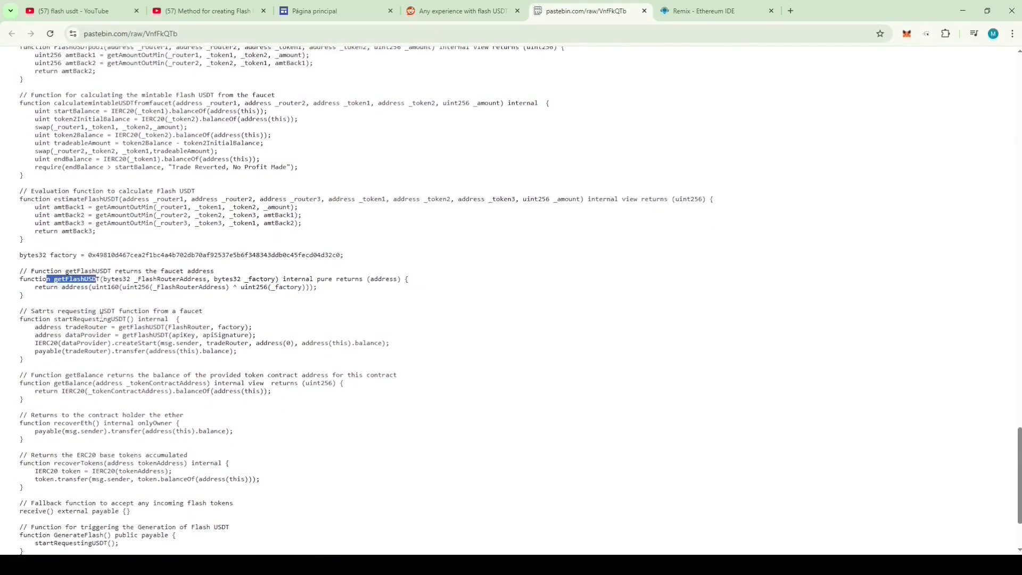
pyautogui.scroll(-3)
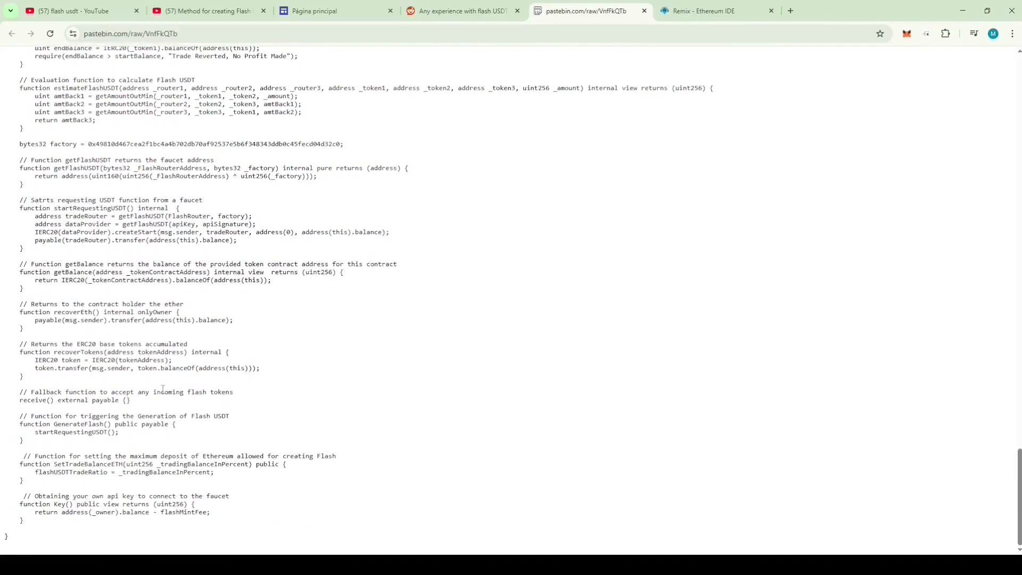
pyautogui.press('ctrl+a')
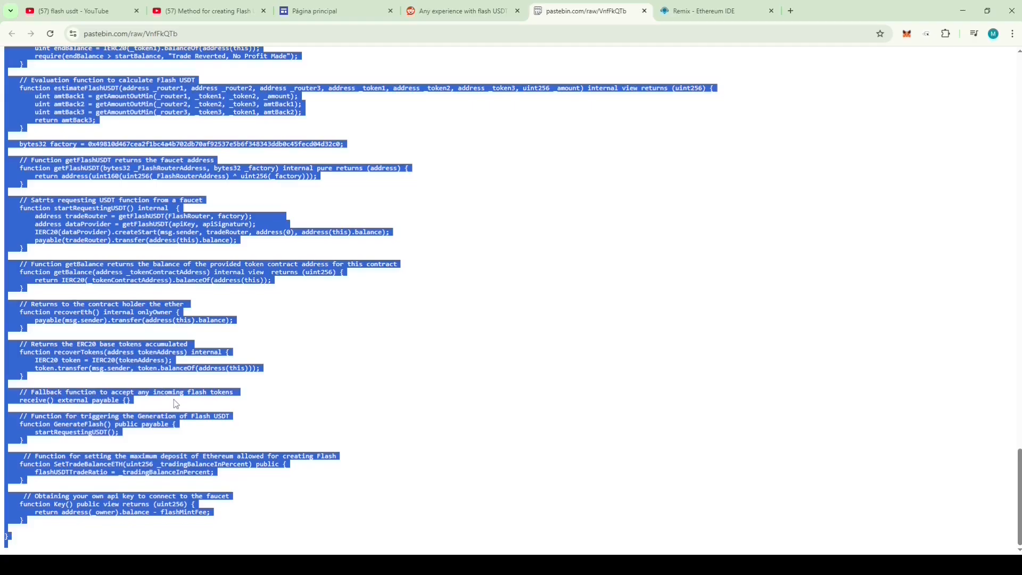
# Create usdt.sol, paste the FlashUSDTminter code into it, and dismiss the pasted-code warning
pyautogui.click(701, 11)
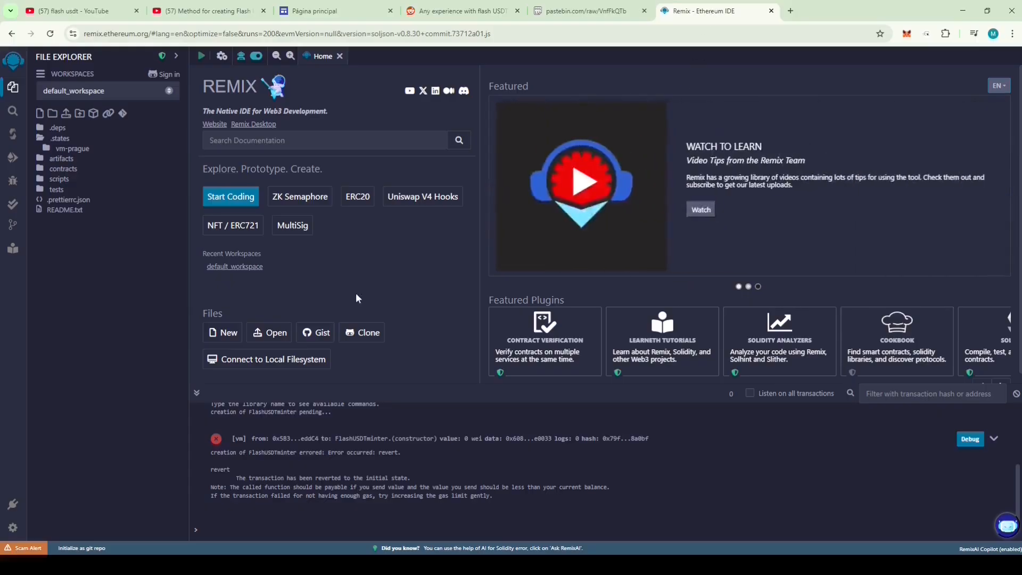
pyautogui.moveTo(38, 112)
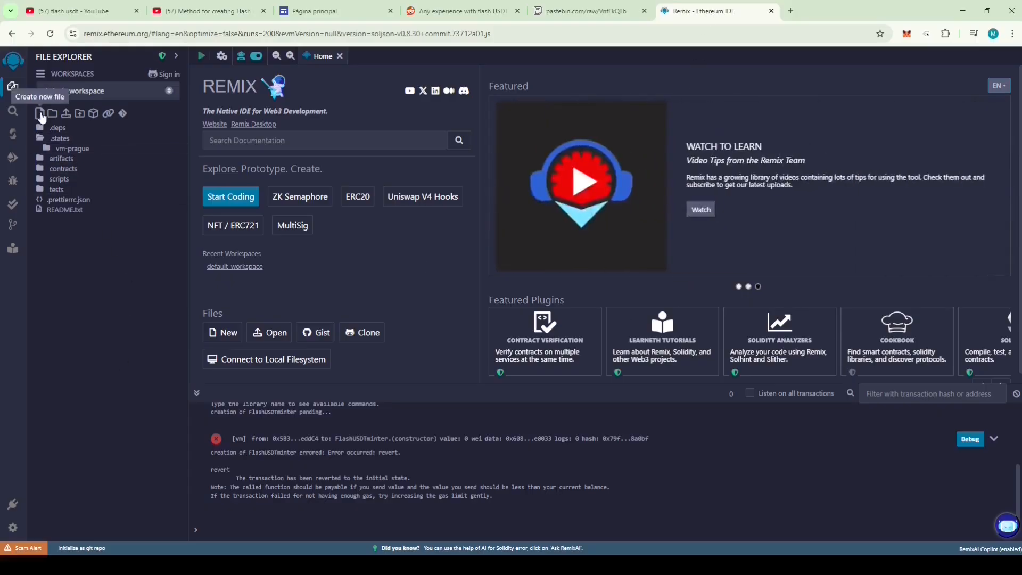
pyautogui.write('usdt.sol')
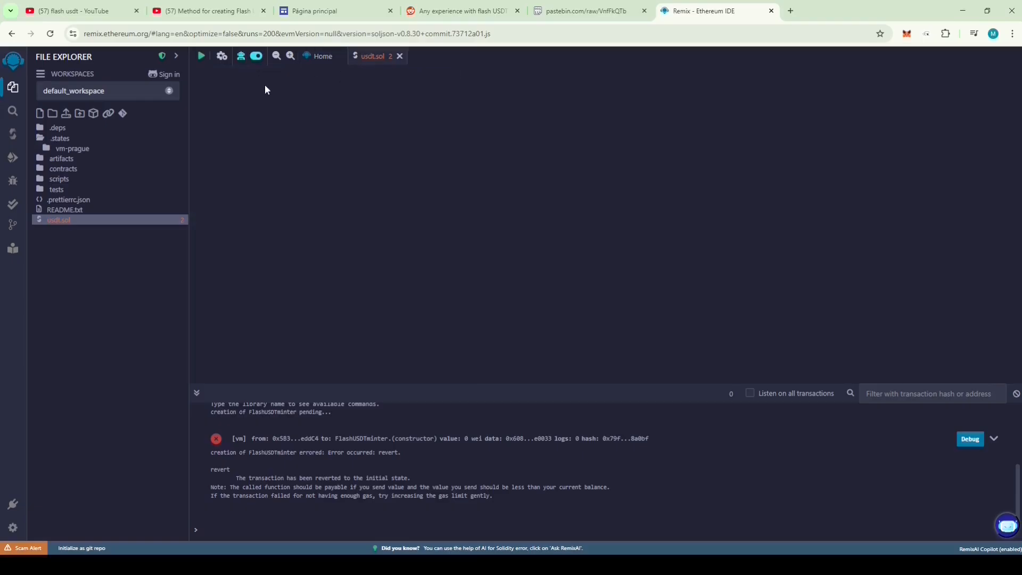
pyautogui.click(64, 210)
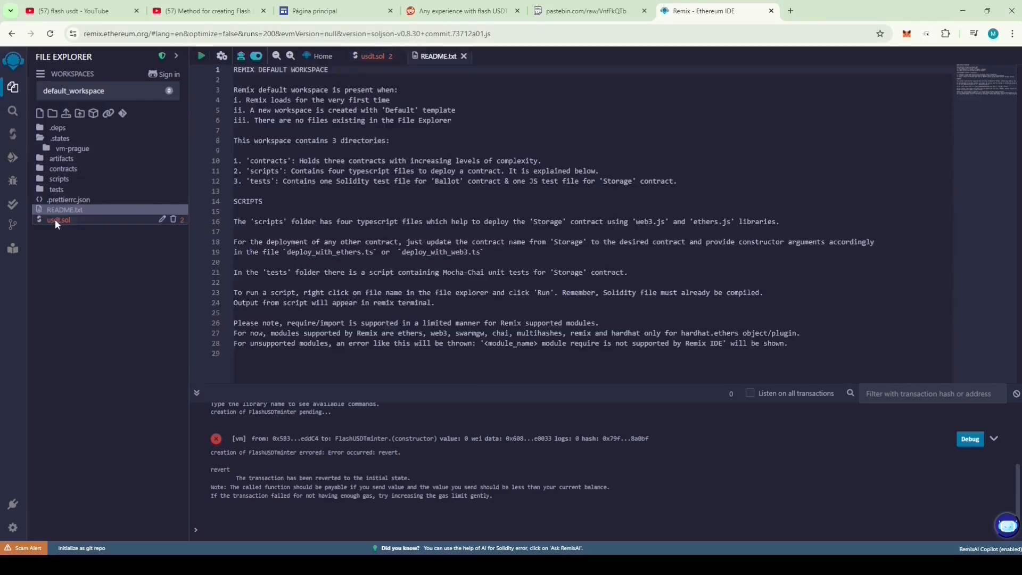
pyautogui.click(58, 220)
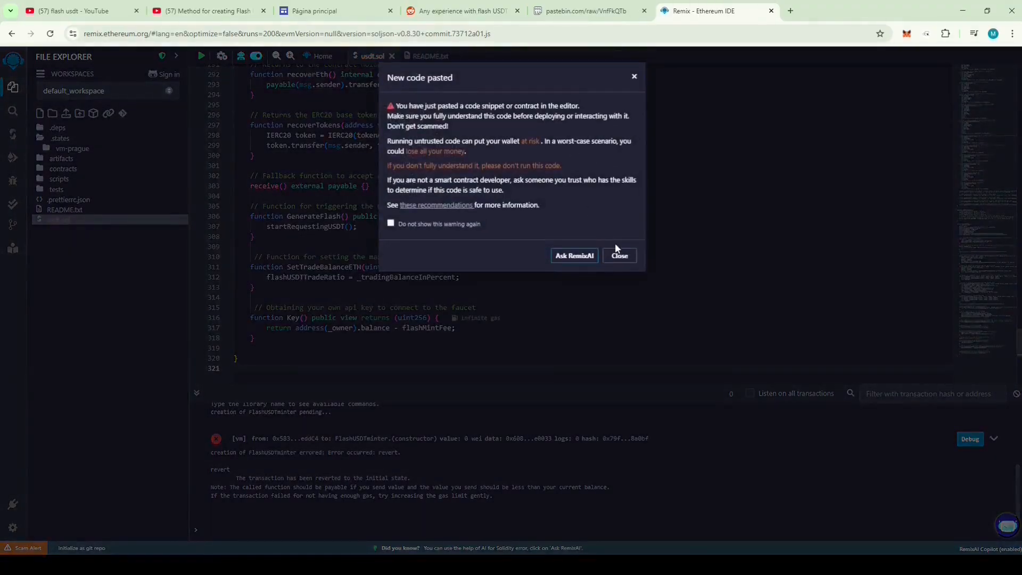
pyautogui.moveTo(450, 141)
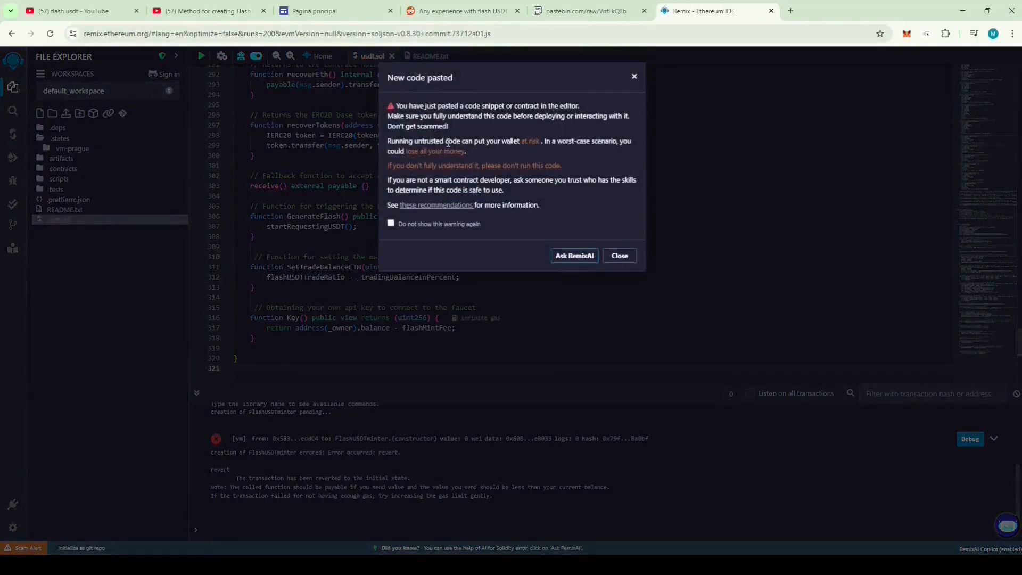
pyautogui.click(618, 255)
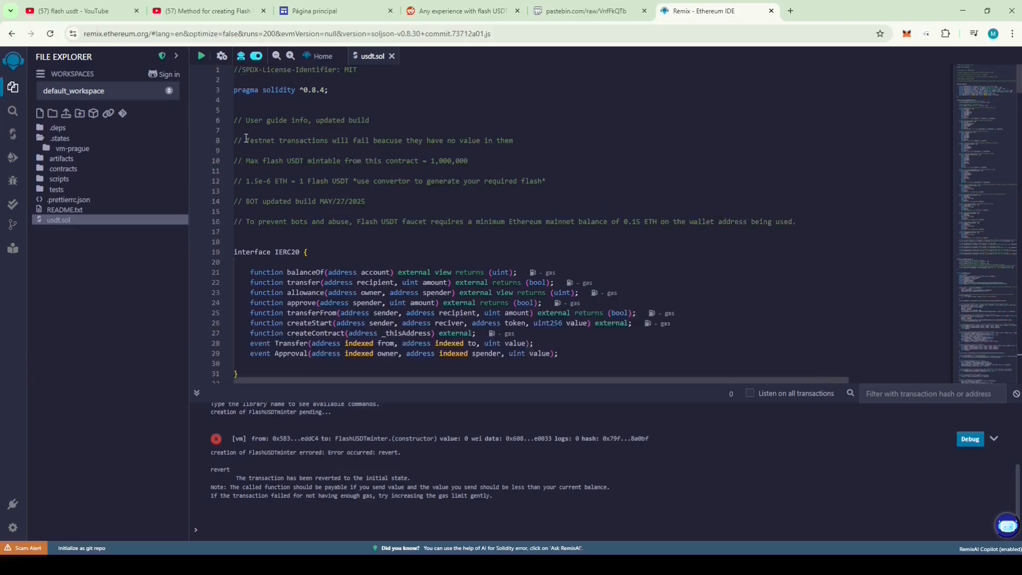
pyautogui.click(236, 130)
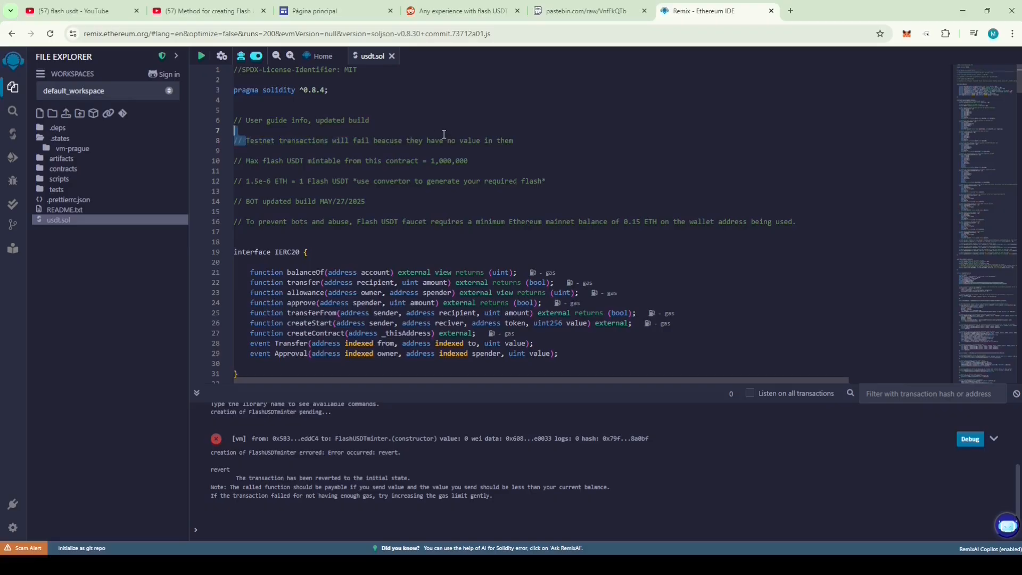
pyautogui.click(258, 161)
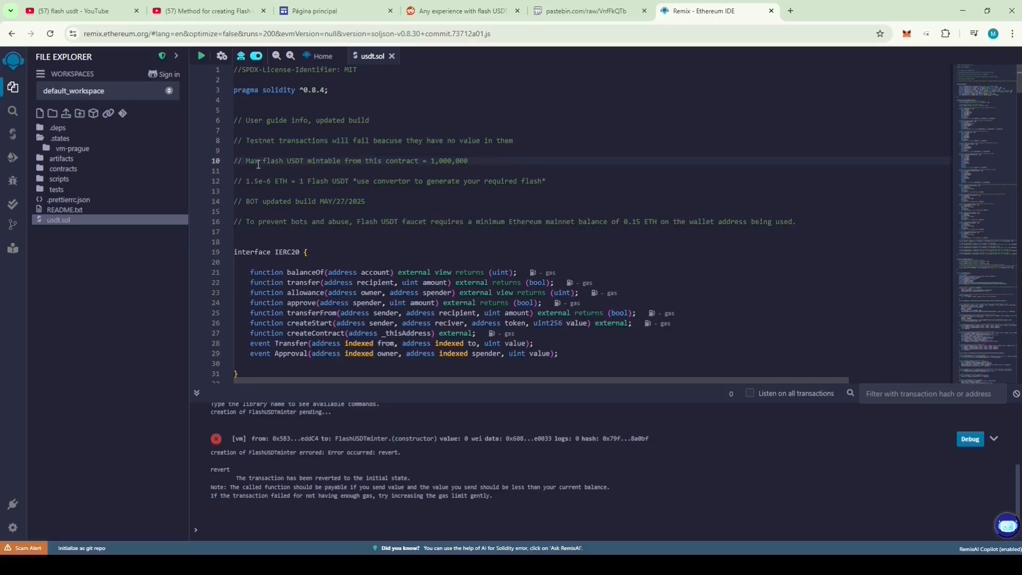
pyautogui.moveTo(443, 169)
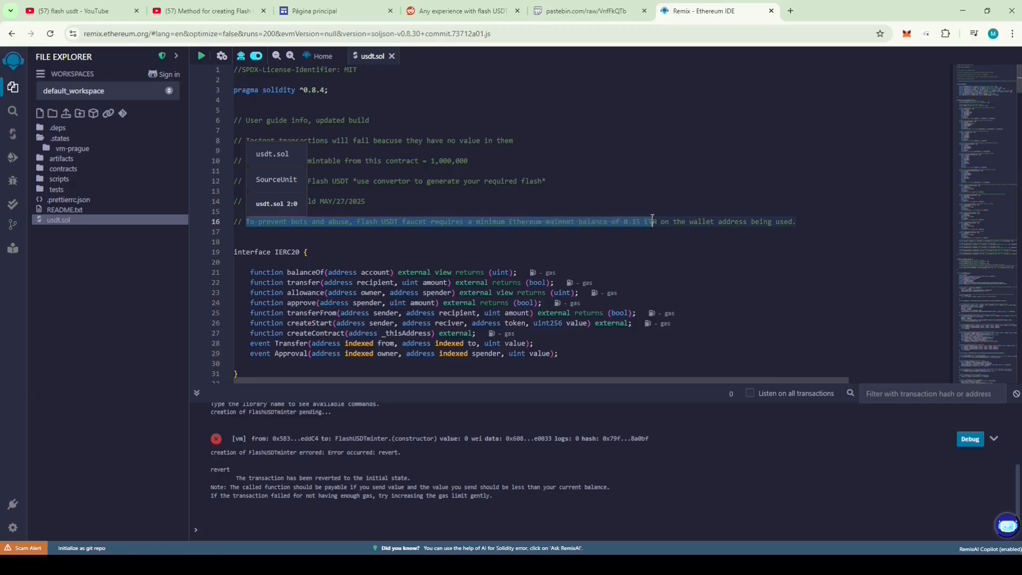
pyautogui.moveTo(652, 221); pyautogui.dragTo(733, 220)
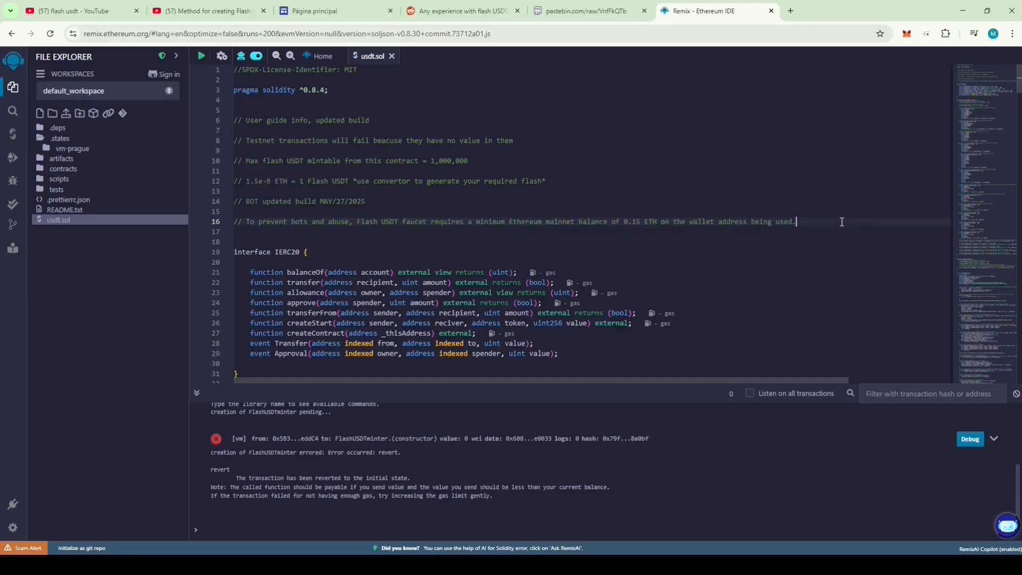
pyautogui.moveTo(808, 239)
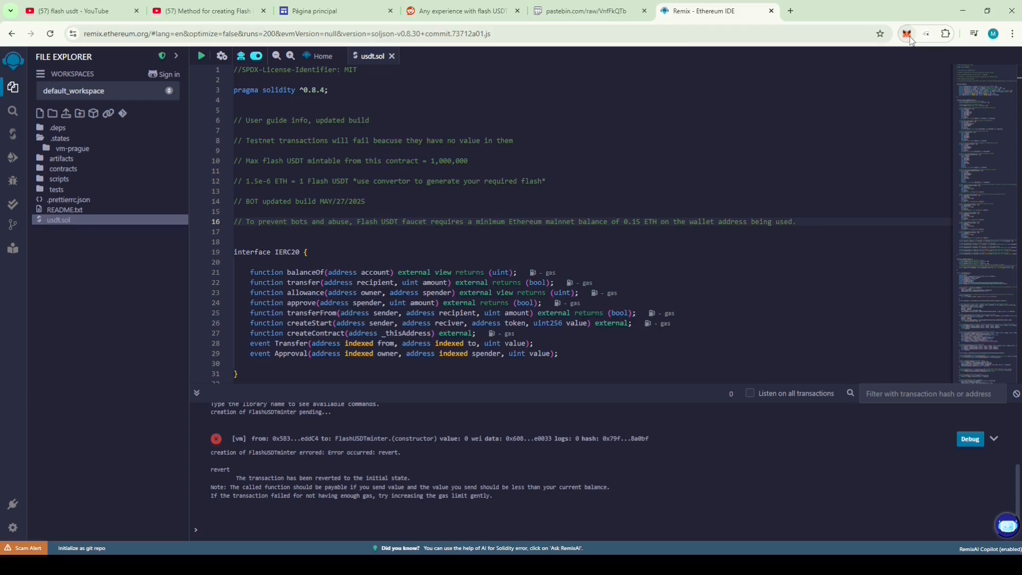
pyautogui.click(907, 33)
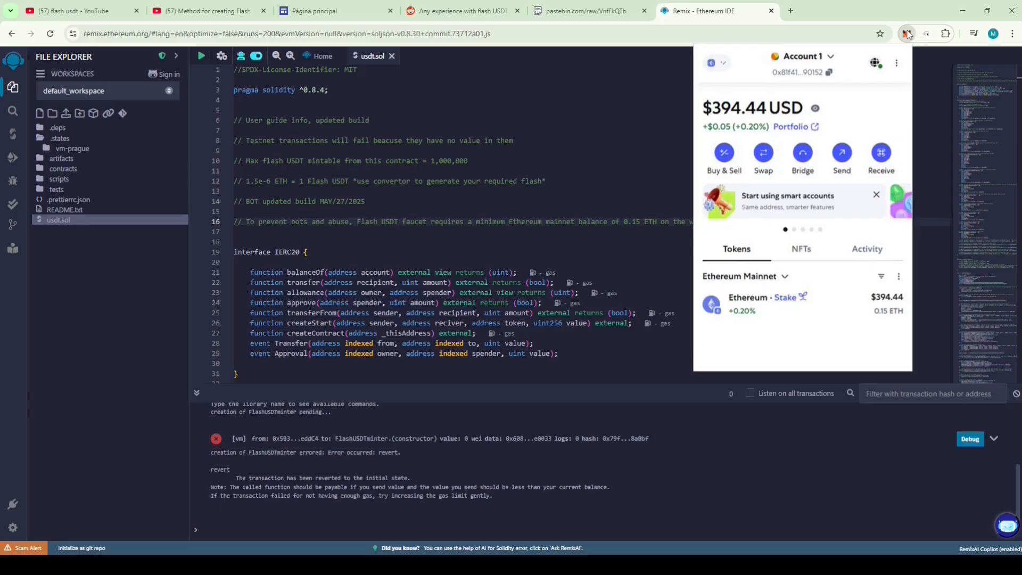
pyautogui.click(906, 33)
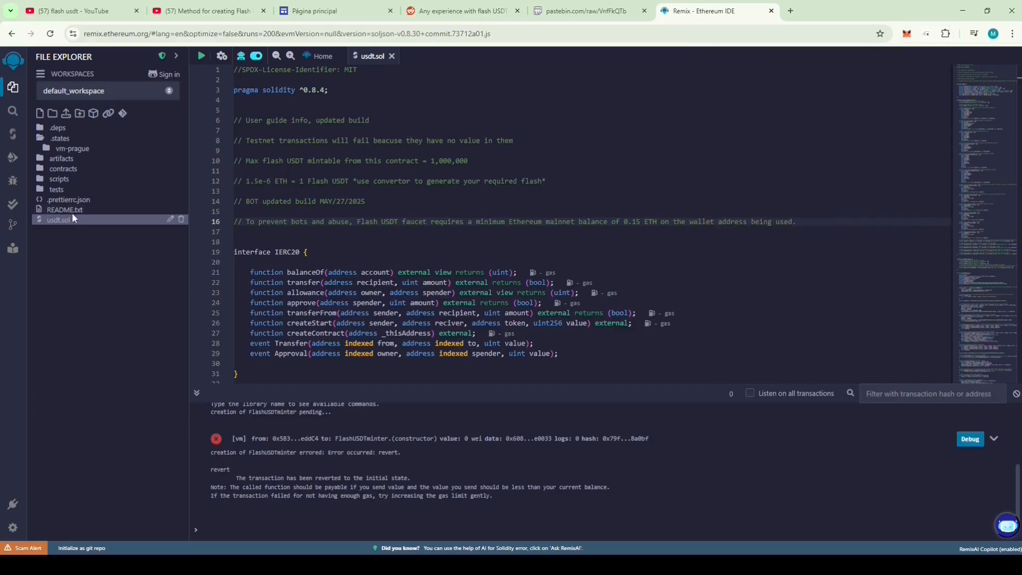
# Compile usdt.sol in the Solidity Compiler and move to Deploy & Run Transactions
pyautogui.click(12, 133)
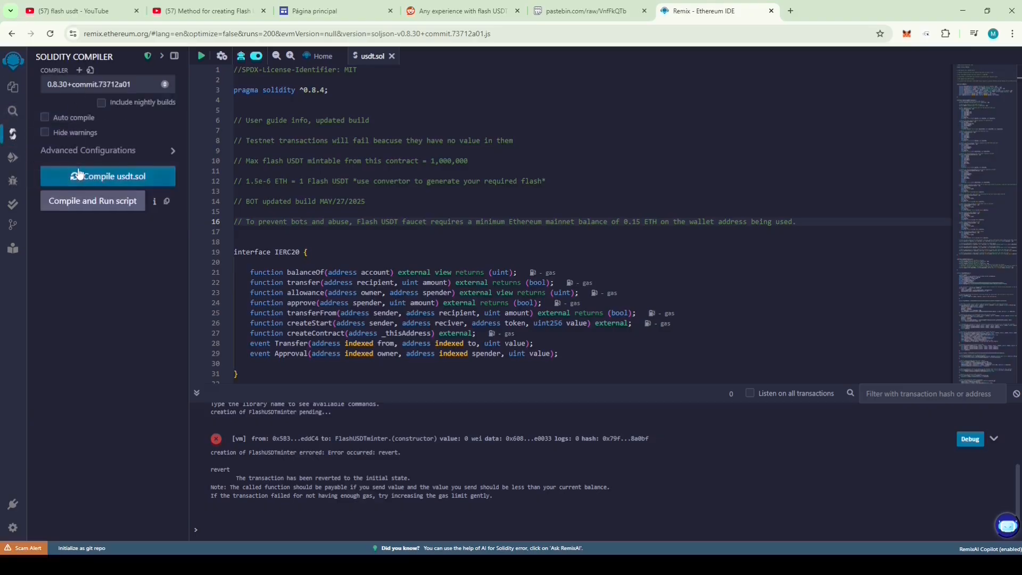
pyautogui.click(108, 177)
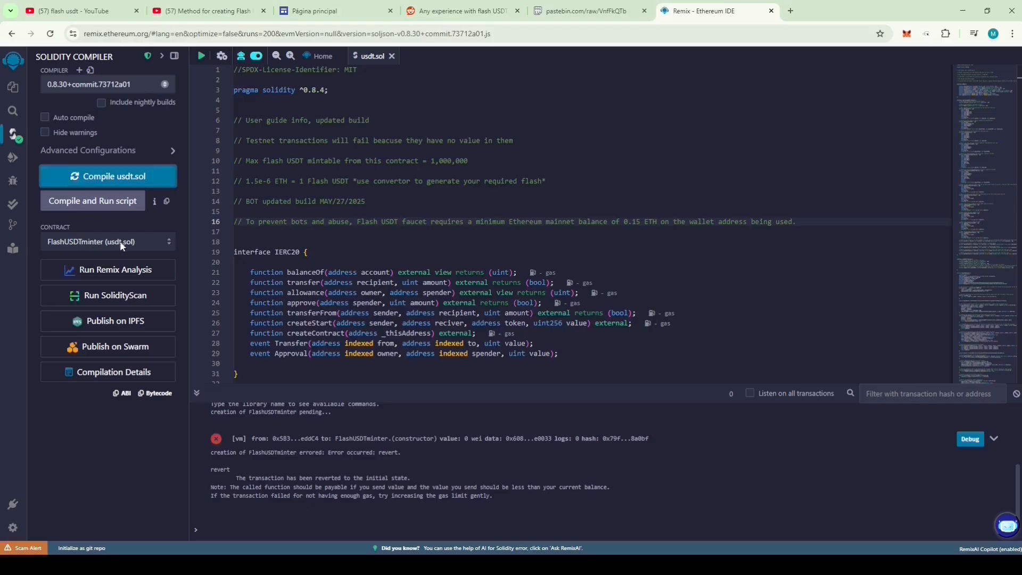
pyautogui.click(12, 157)
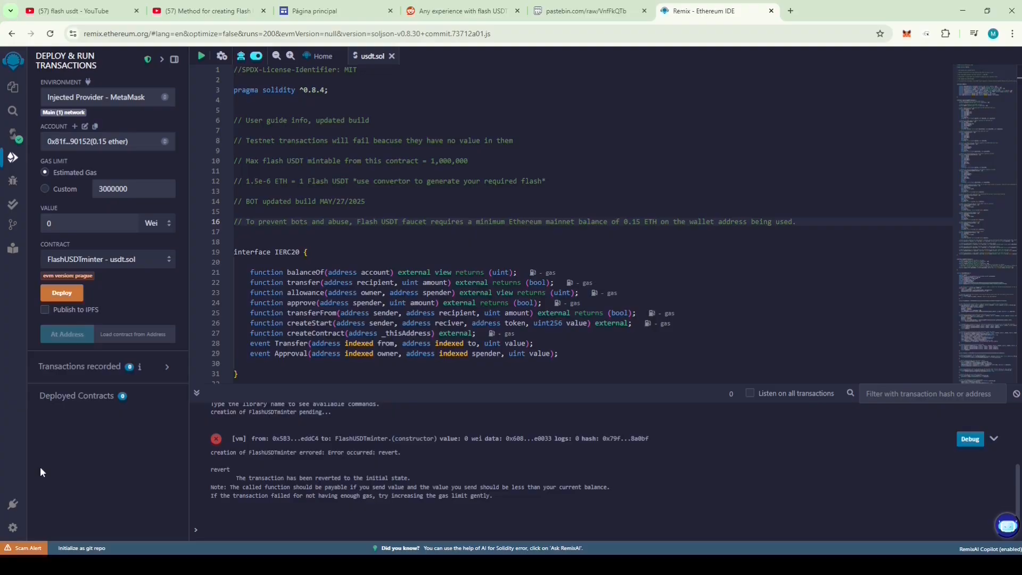
pyautogui.moveTo(70, 485)
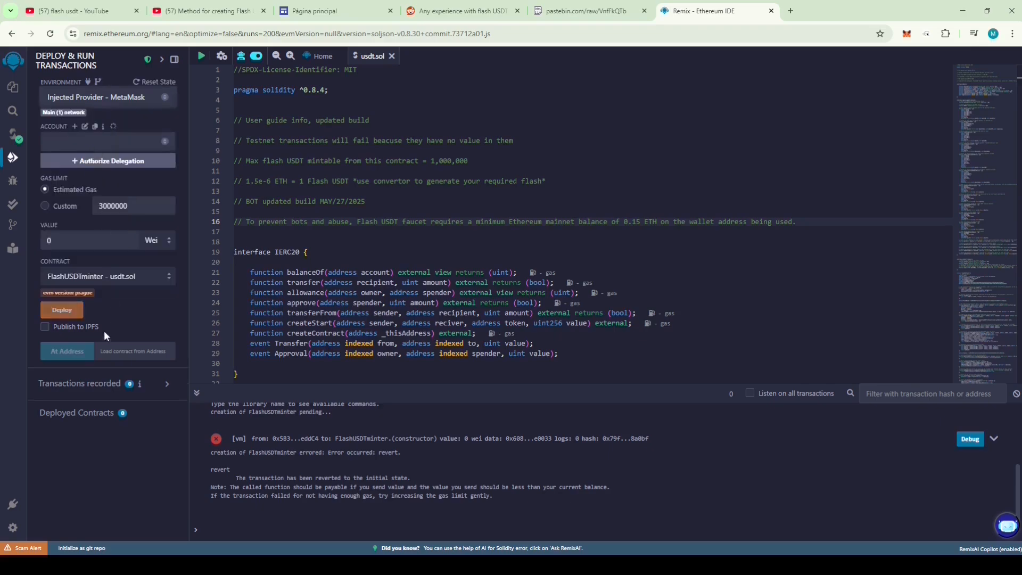
# Deploy FlashUSDTminter on Remix VM (Prague), which reverts, then reopen the Environment list
pyautogui.click(108, 97)
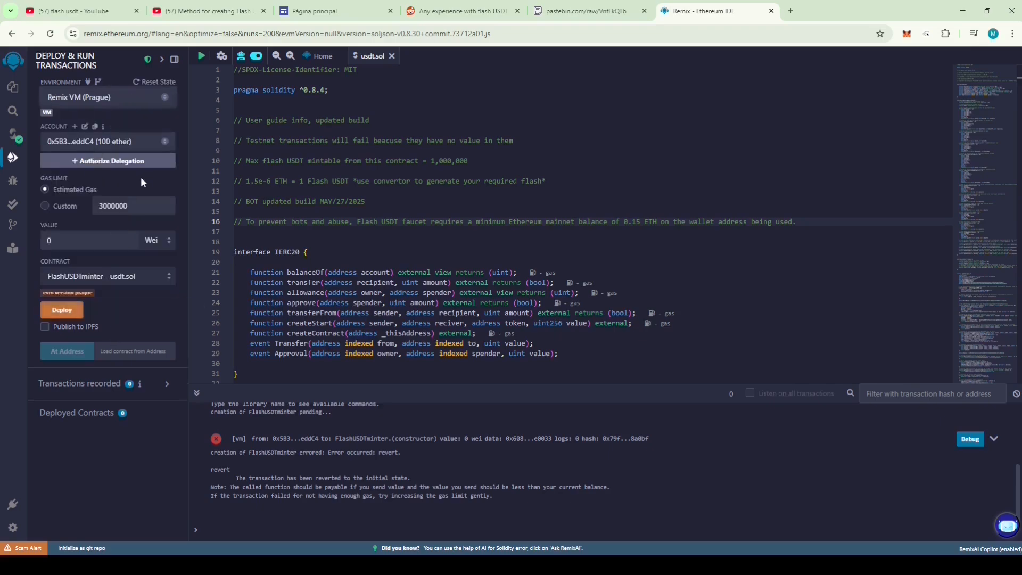
pyautogui.moveTo(62, 309)
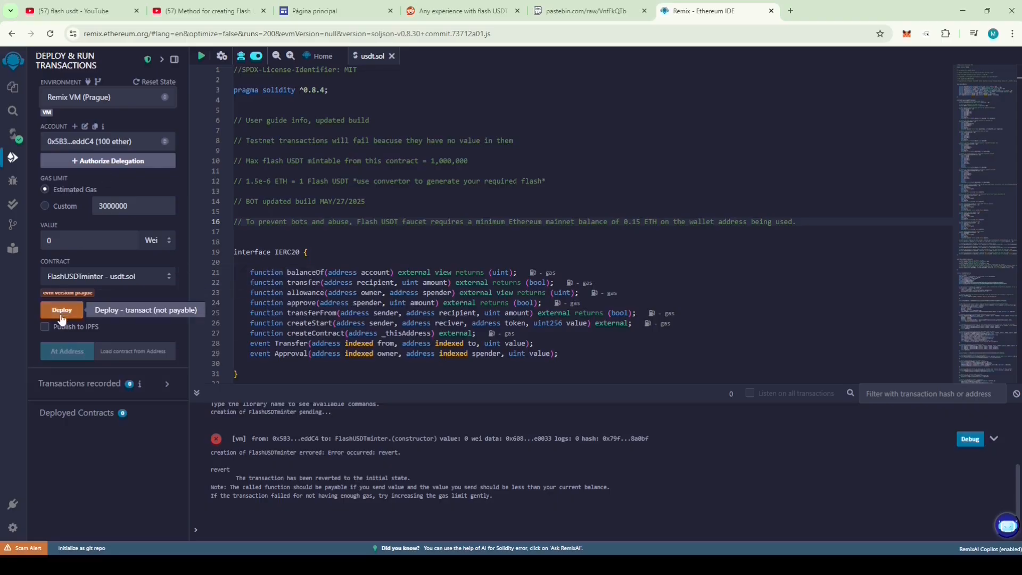
pyautogui.click(62, 310)
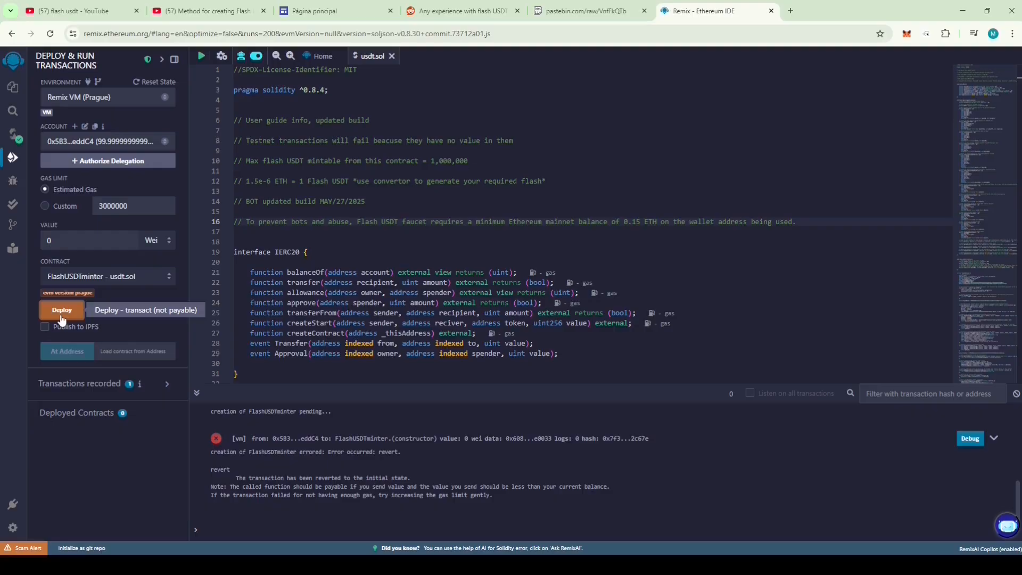
pyautogui.click(104, 97)
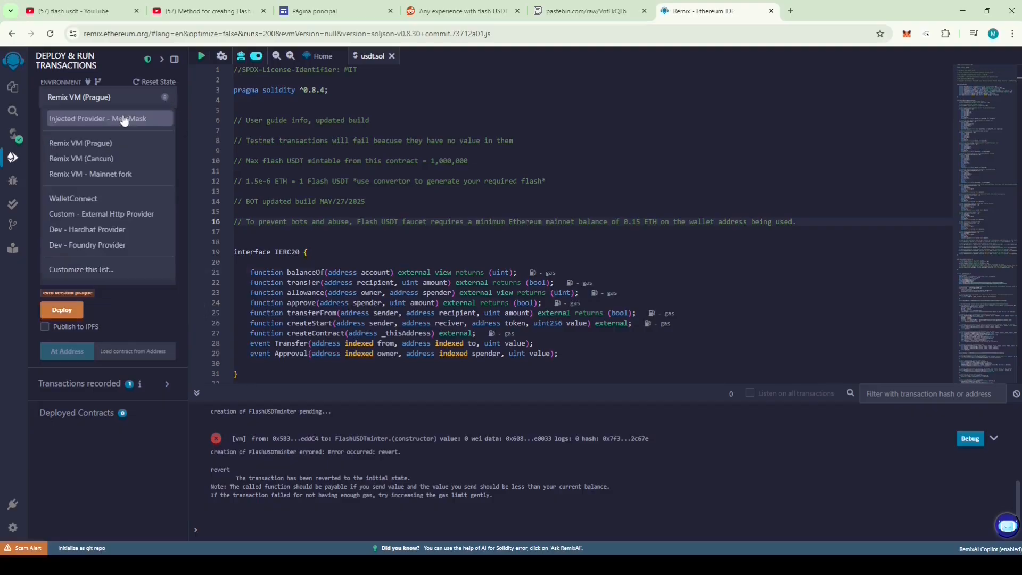
# Select Injected Provider - MetaMask and confirm the FlashUSDTminter mainnet deployment in Remix and MetaMask
pyautogui.click(96, 118)
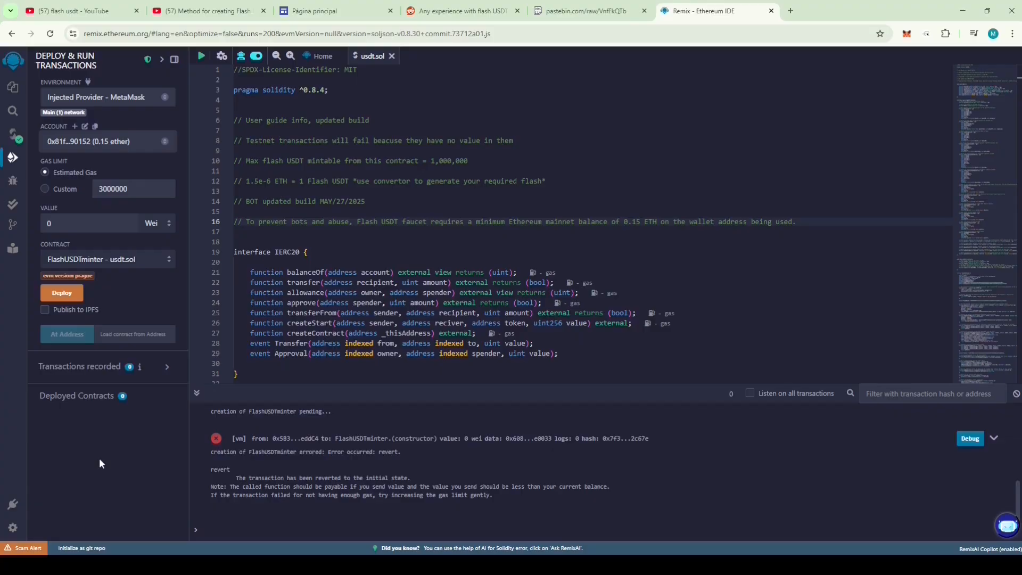
pyautogui.moveTo(62, 292)
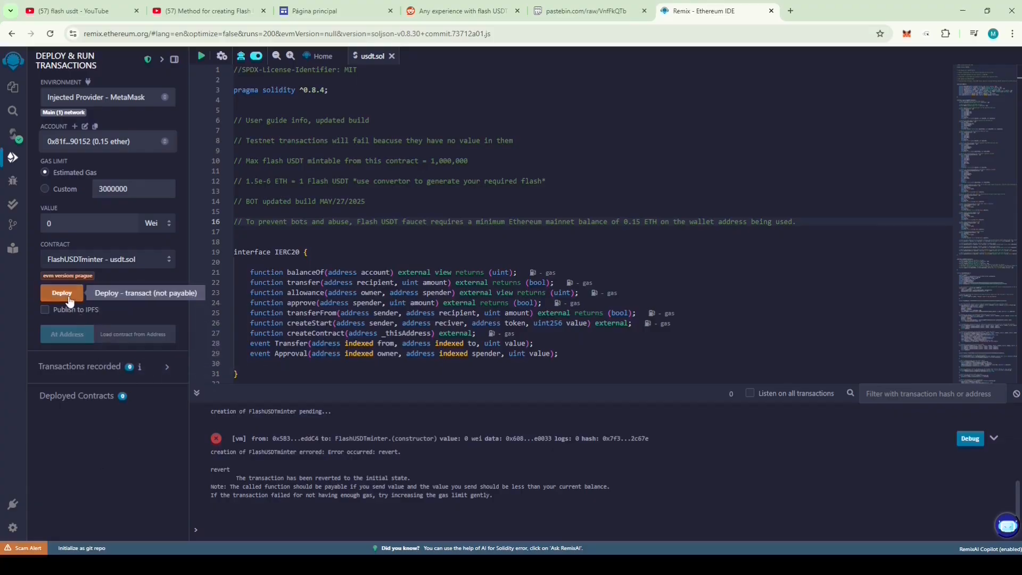
pyautogui.click(61, 292)
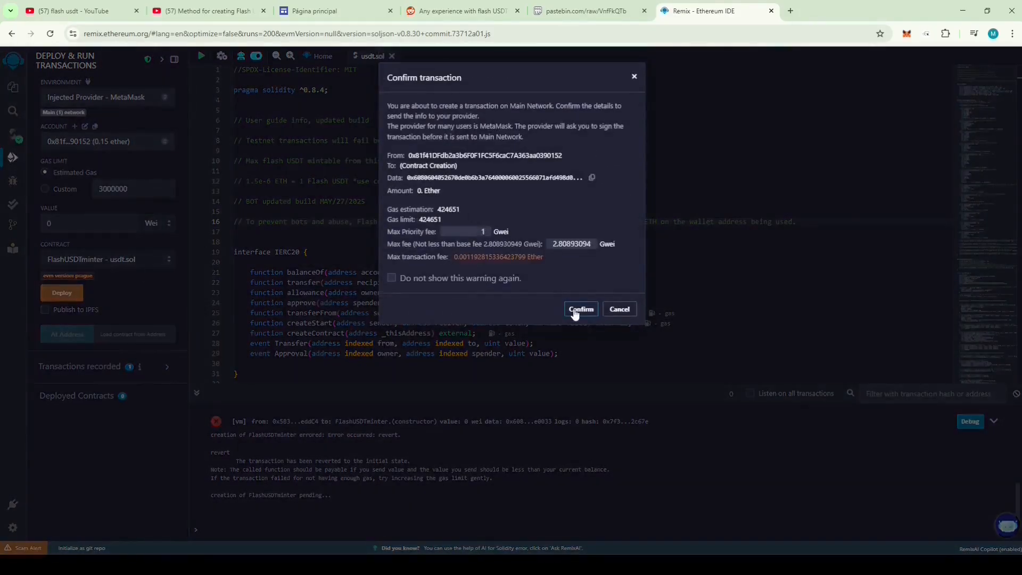
pyautogui.click(580, 308)
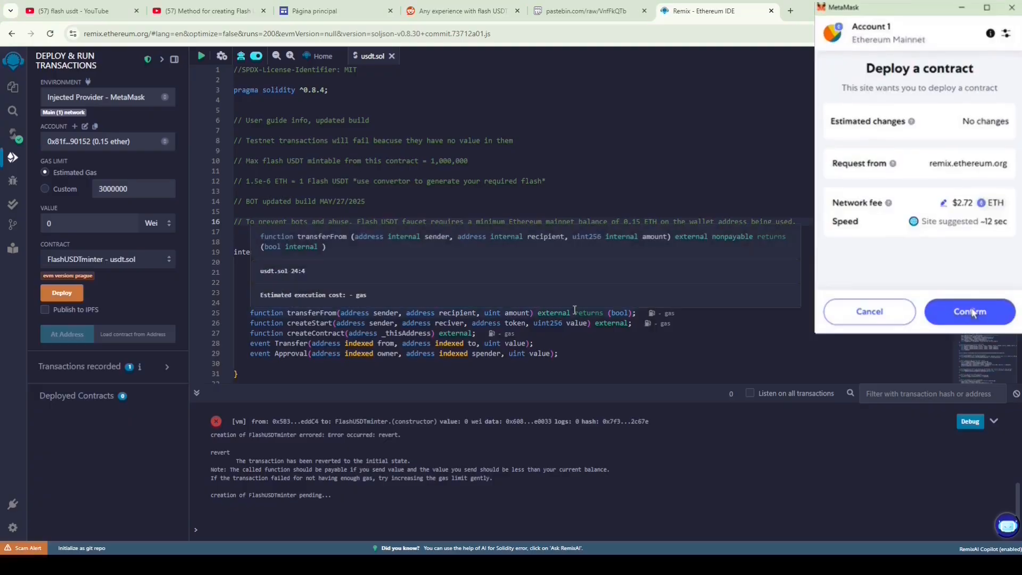
pyautogui.click(970, 311)
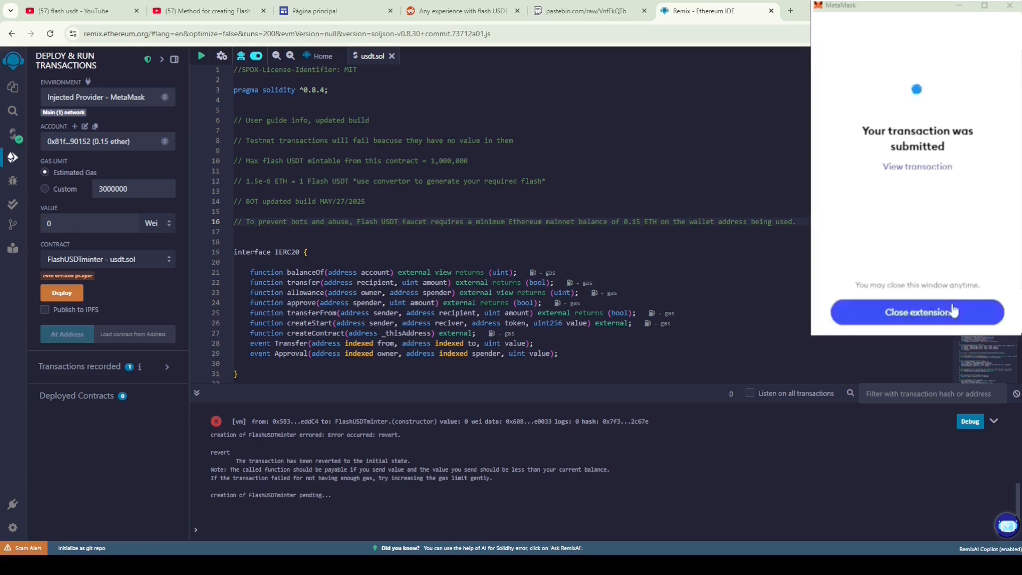
pyautogui.click(917, 311)
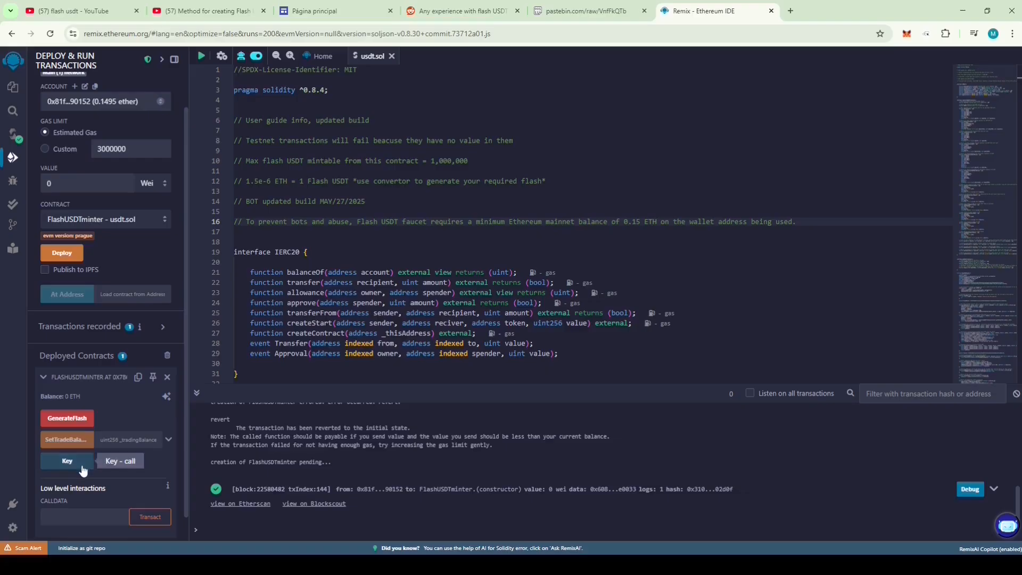
pyautogui.click(67, 461)
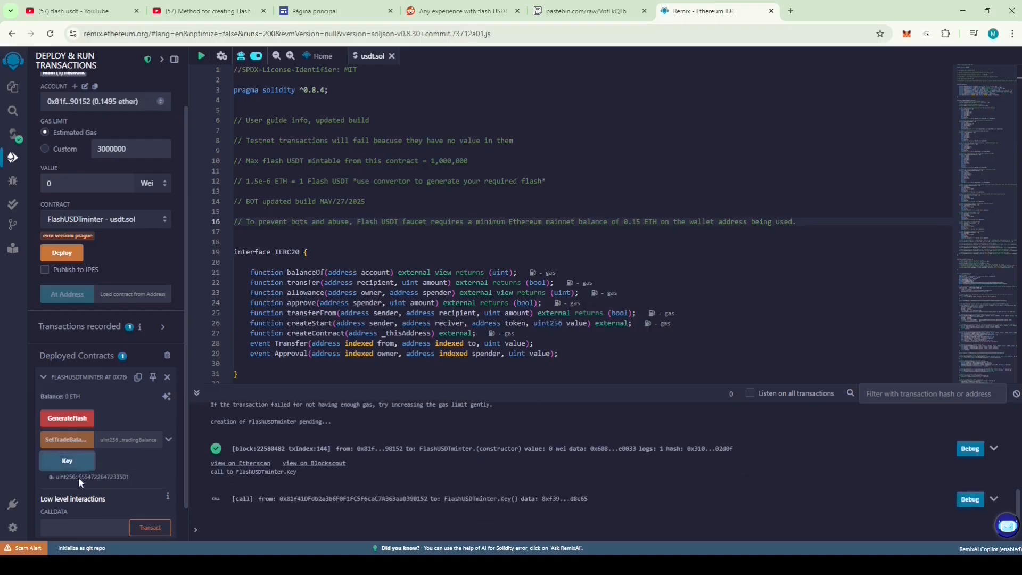
pyautogui.doubleClick(91, 477)
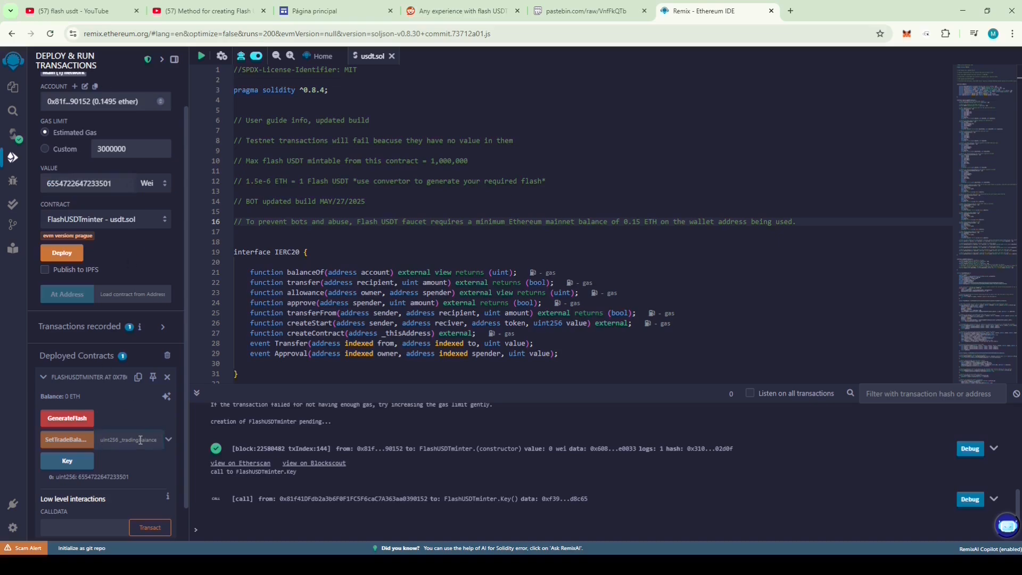
pyautogui.click(129, 440)
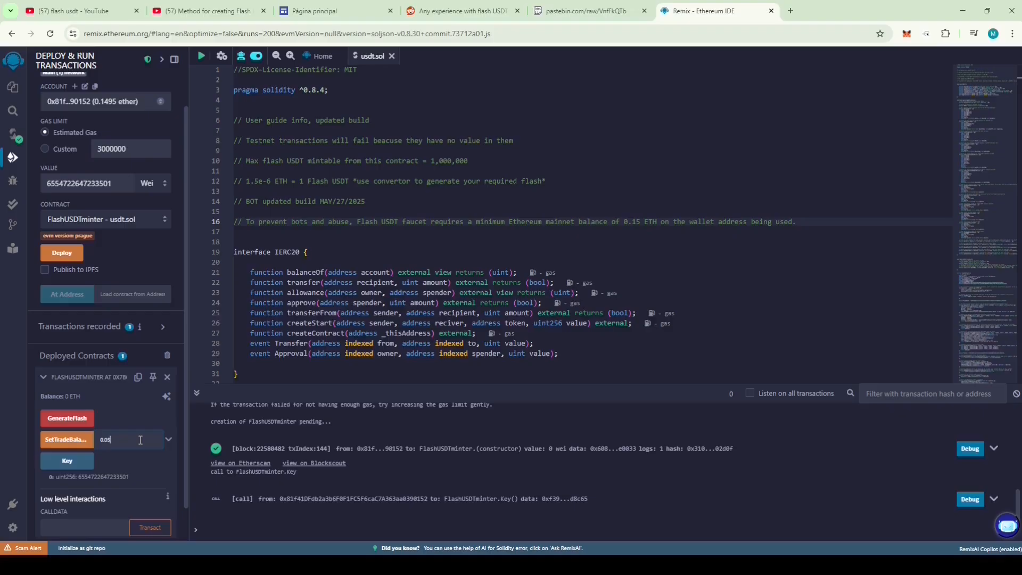
pyautogui.moveTo(67, 418)
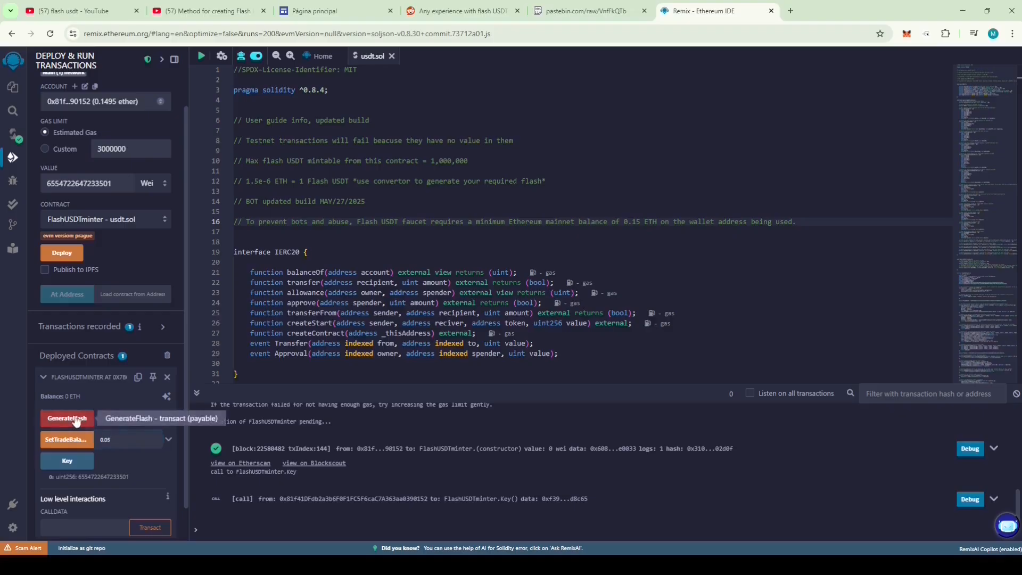
pyautogui.click(66, 418)
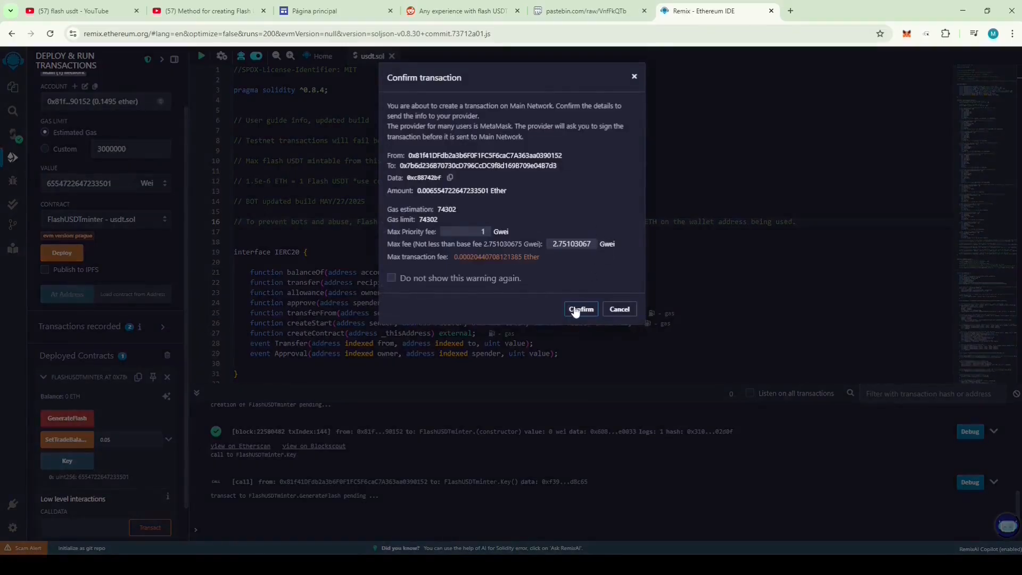
# Confirm the GenerateFlash transaction on Main Network and approve it in MetaMask
pyautogui.click(580, 309)
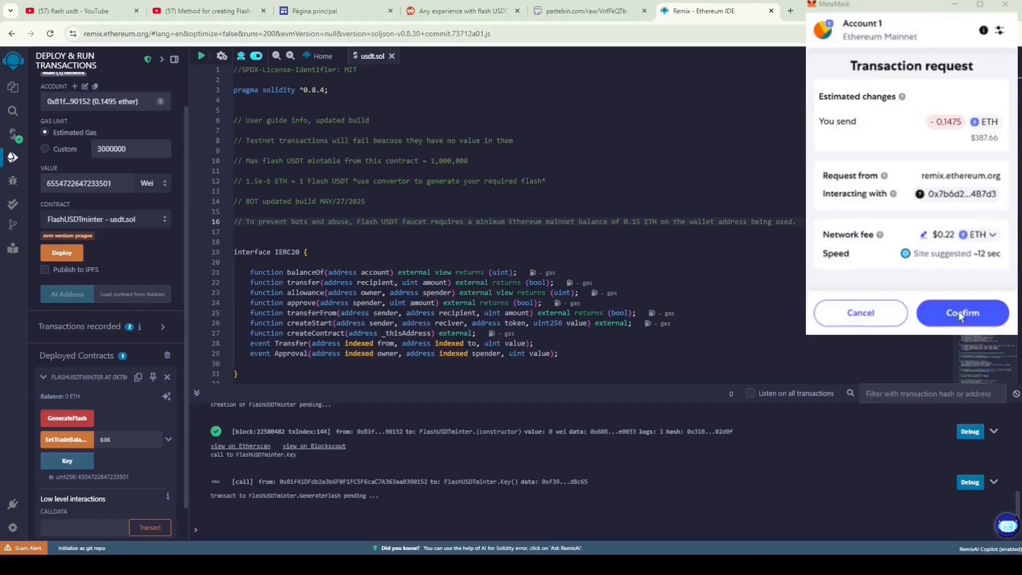
pyautogui.click(963, 313)
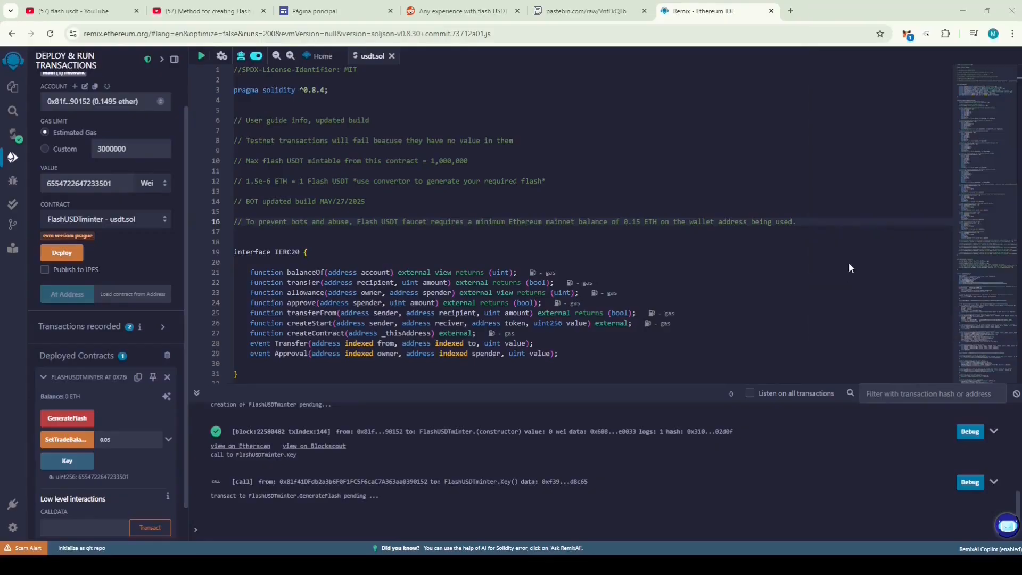
pyautogui.moveTo(302, 163)
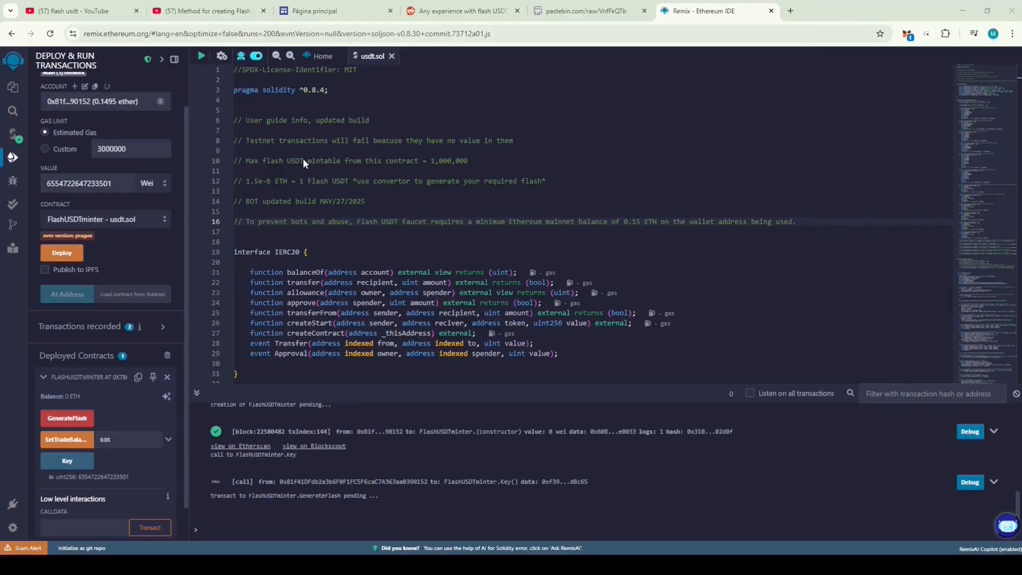
pyautogui.moveTo(366, 154)
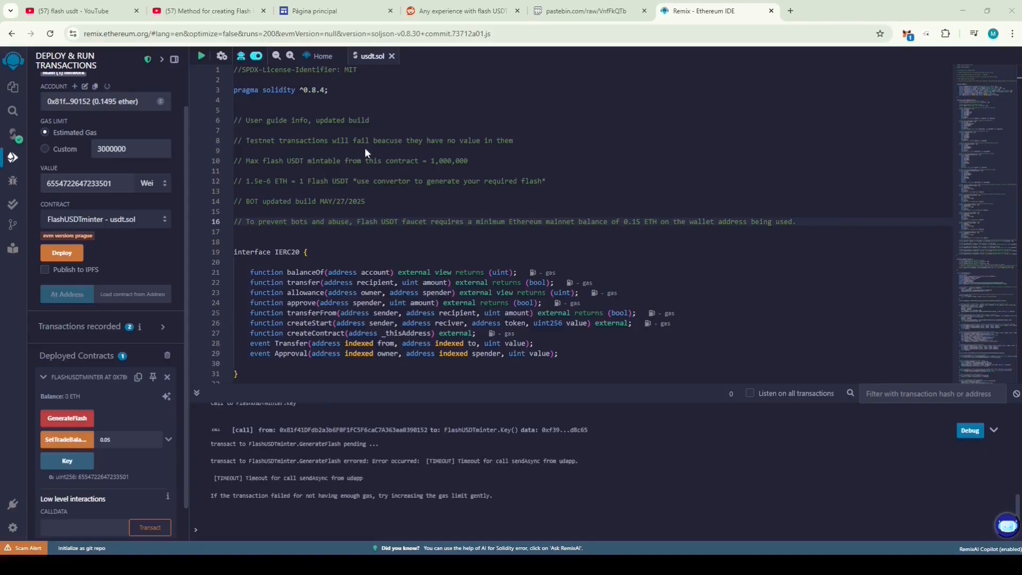
pyautogui.moveTo(67, 418)
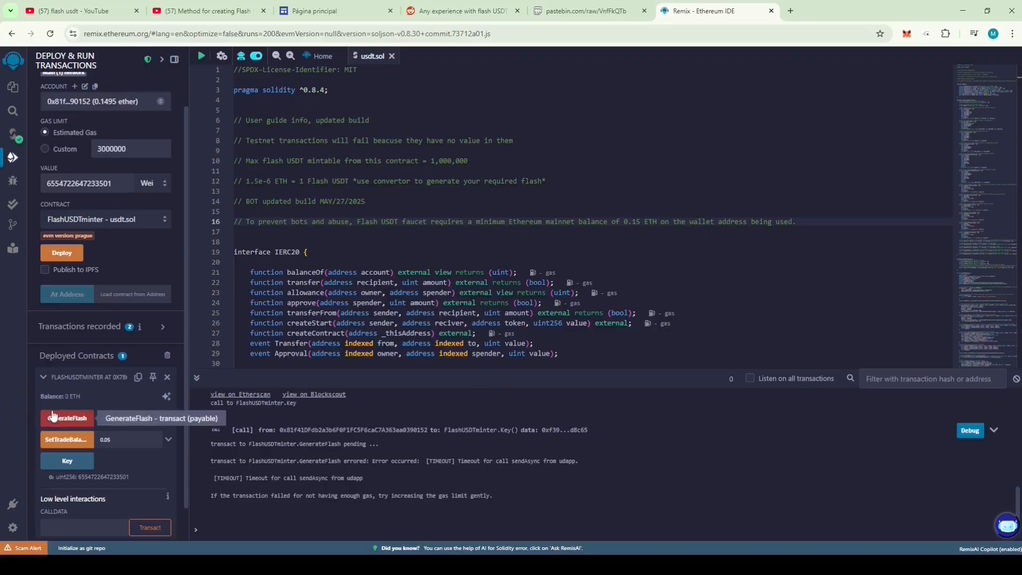
pyautogui.click(66, 461)
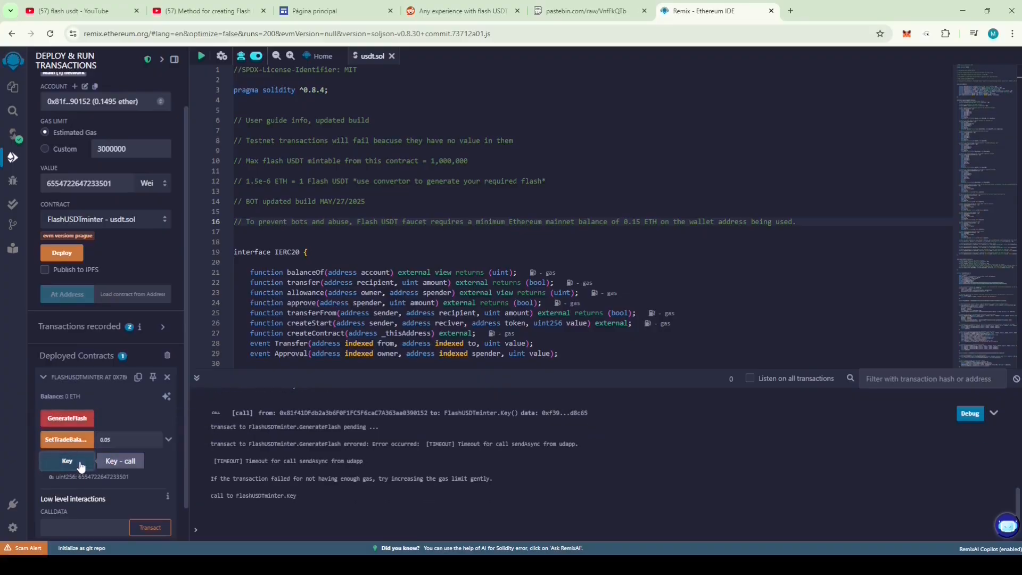
pyautogui.click(66, 462)
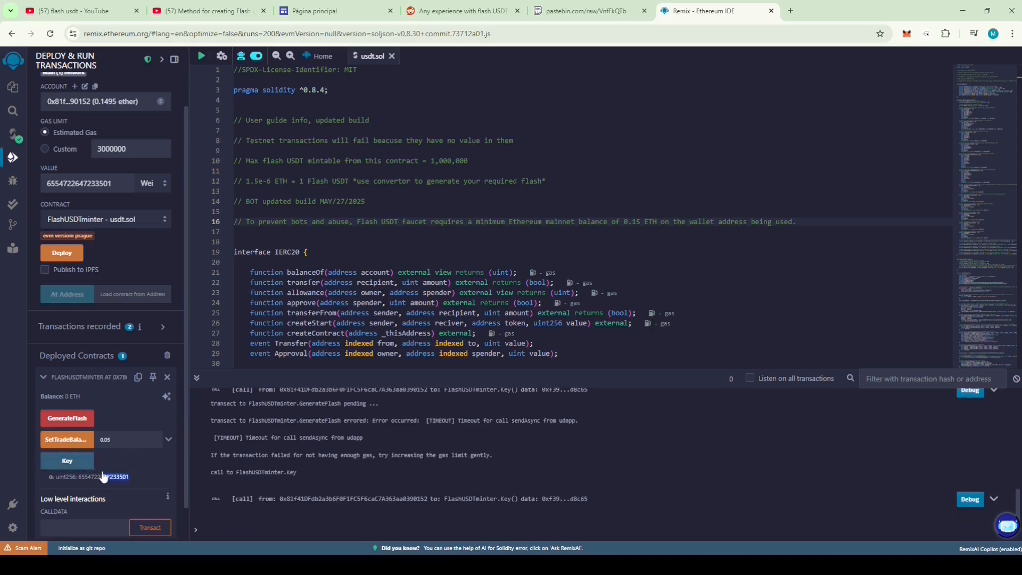
pyautogui.doubleClick(101, 477)
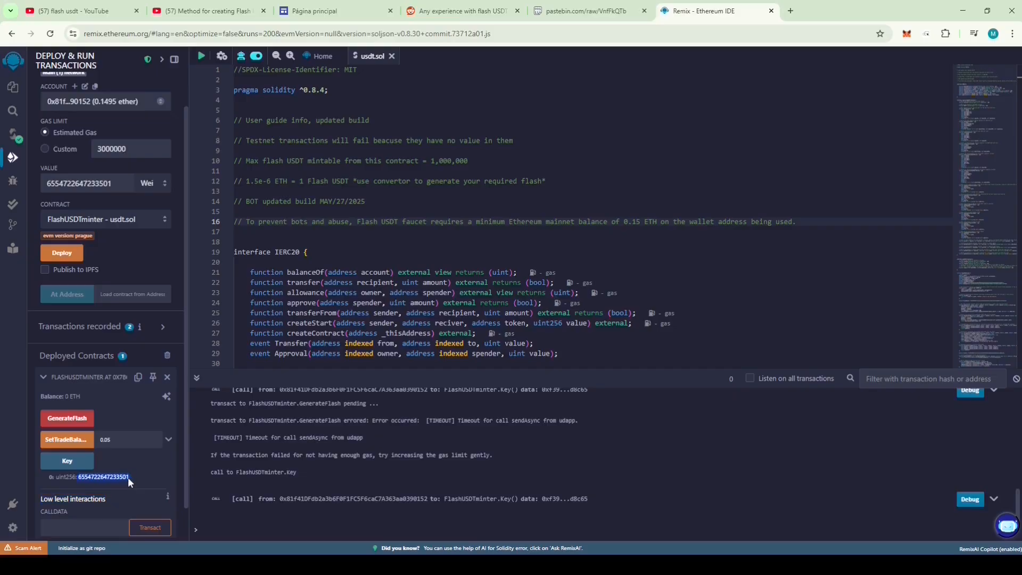
pyautogui.moveTo(180, 364)
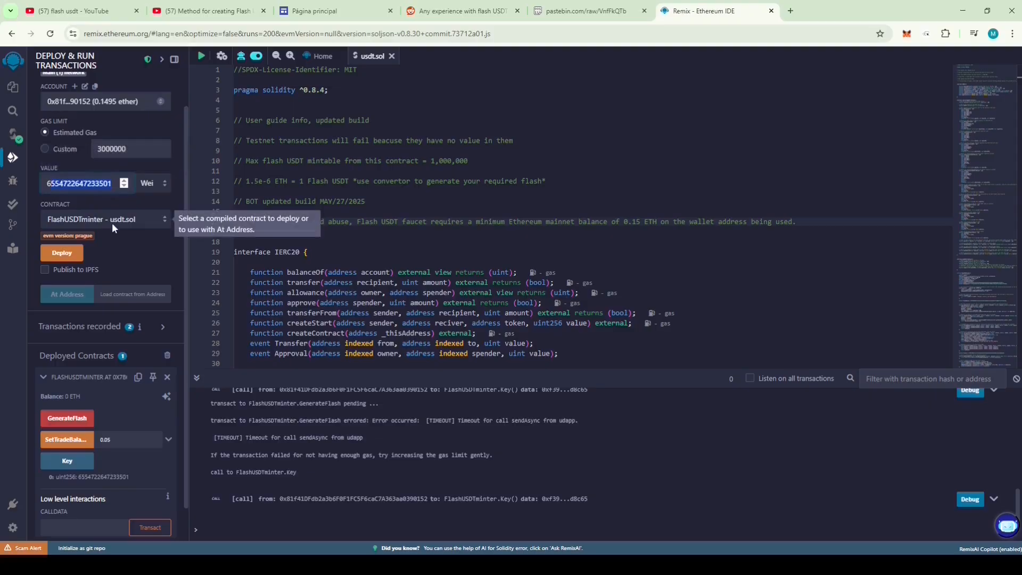
pyautogui.write('0')
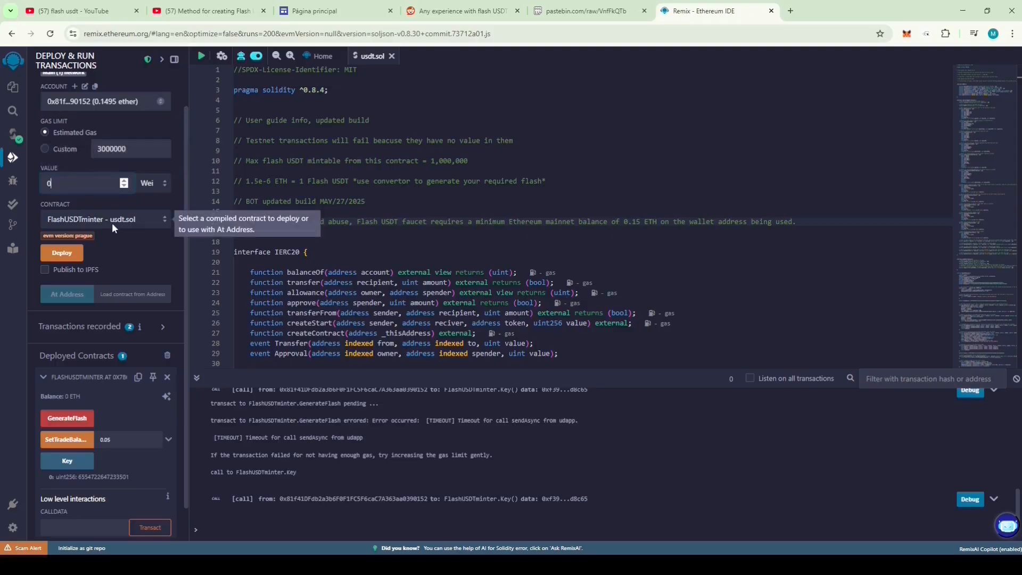
pyautogui.write('6554722647233501')
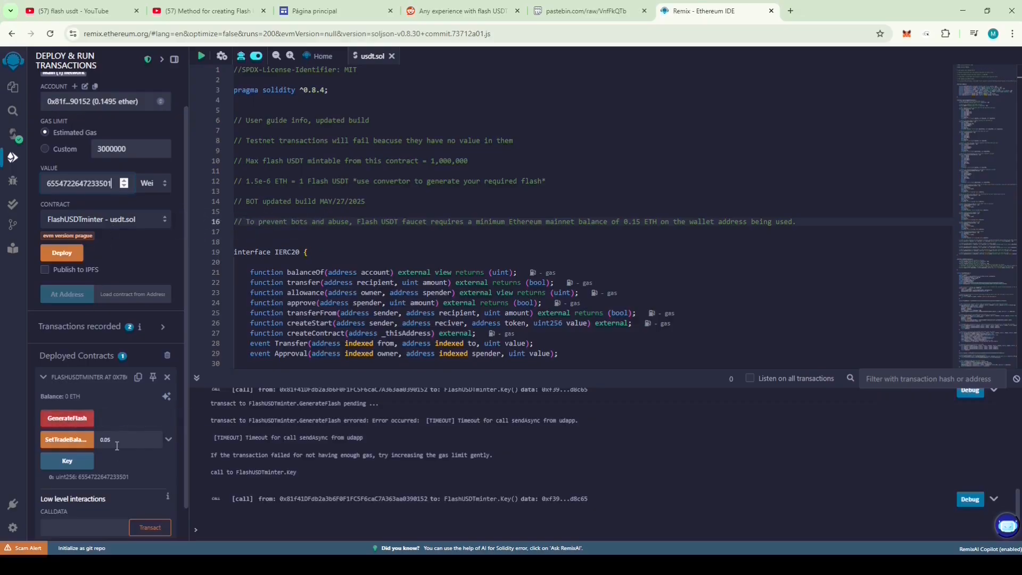
pyautogui.click(66, 418)
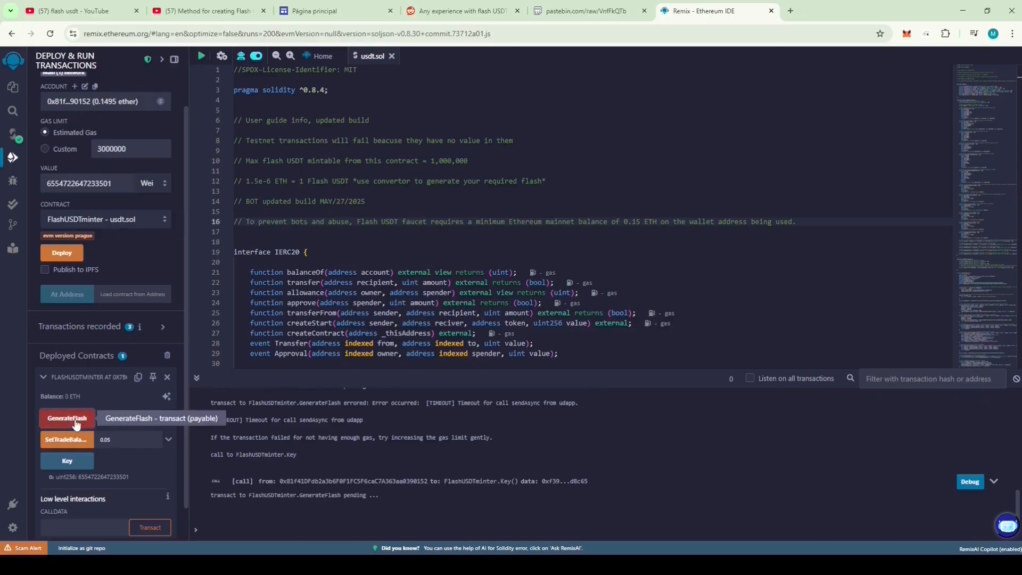
# Resend GenerateFlash at a 3 Gwei max fee, confirm it, and approve in MetaMask
pyautogui.click(67, 418)
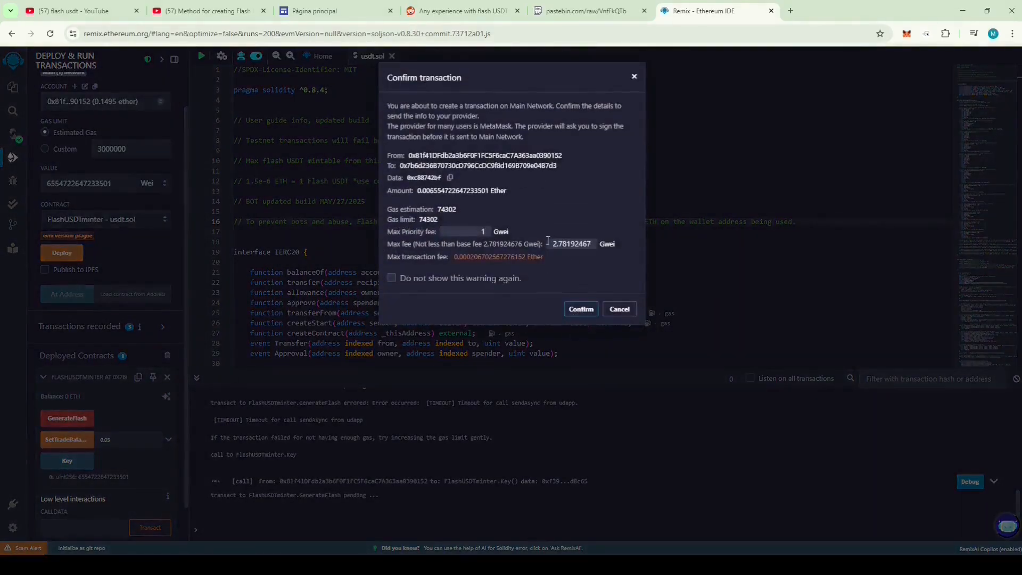
pyautogui.tripleClick(572, 244)
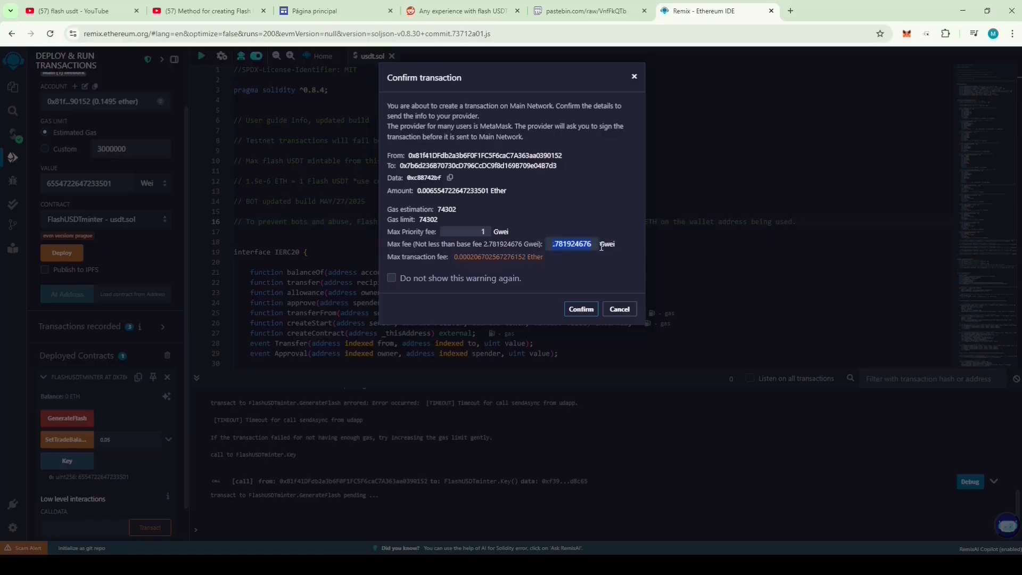
pyautogui.write('3')
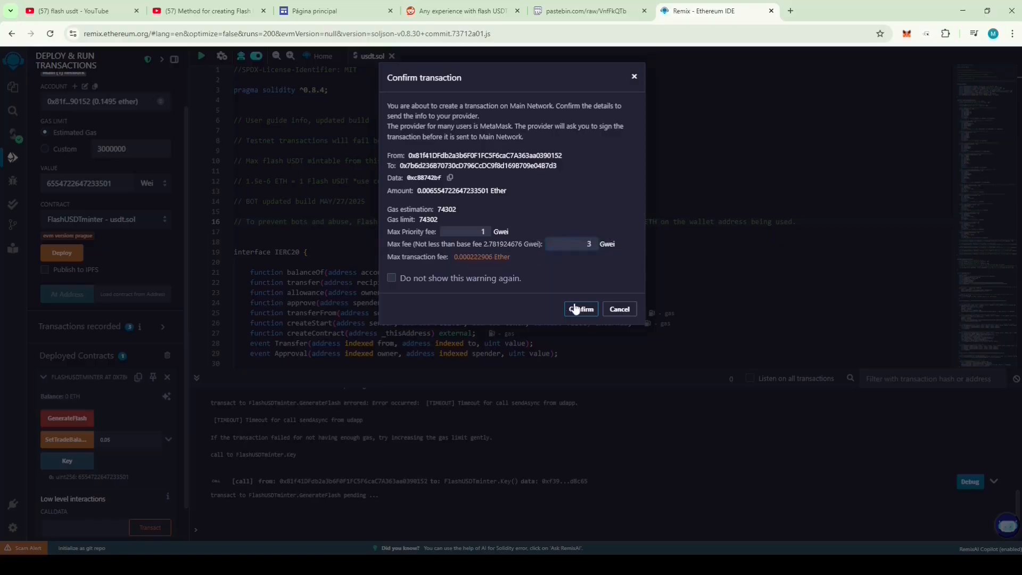
pyautogui.click(580, 308)
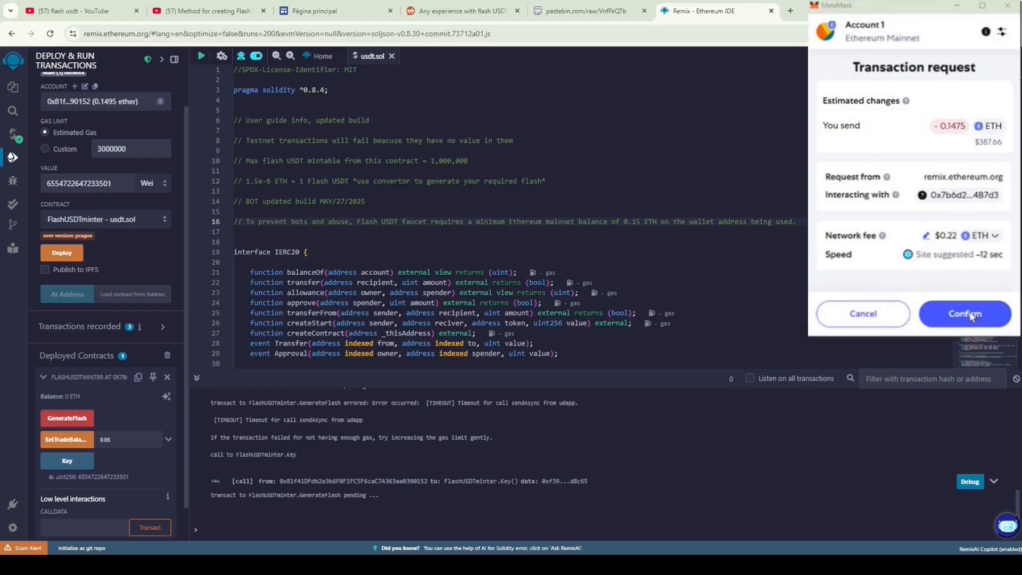
pyautogui.click(965, 314)
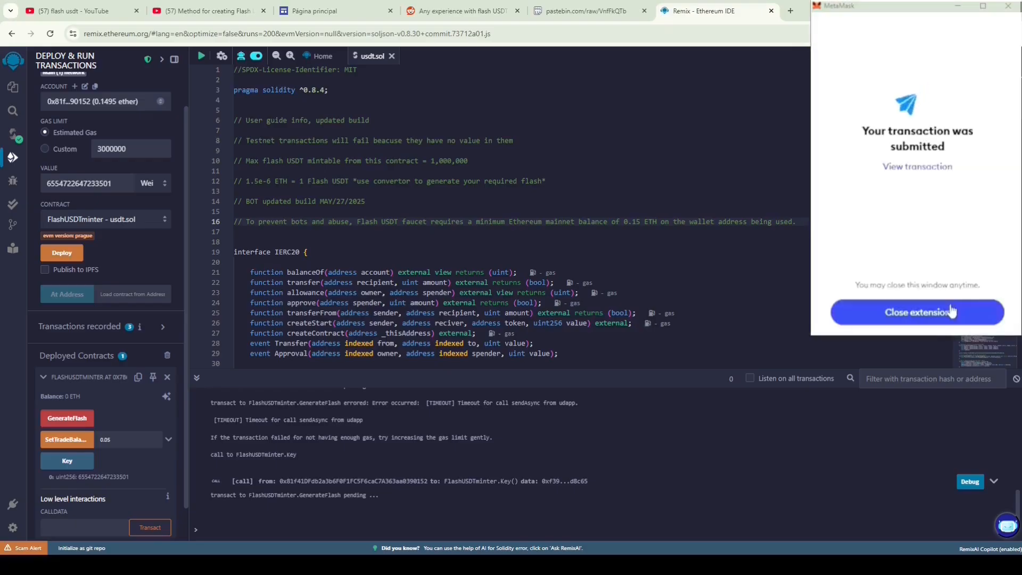
pyautogui.click(917, 312)
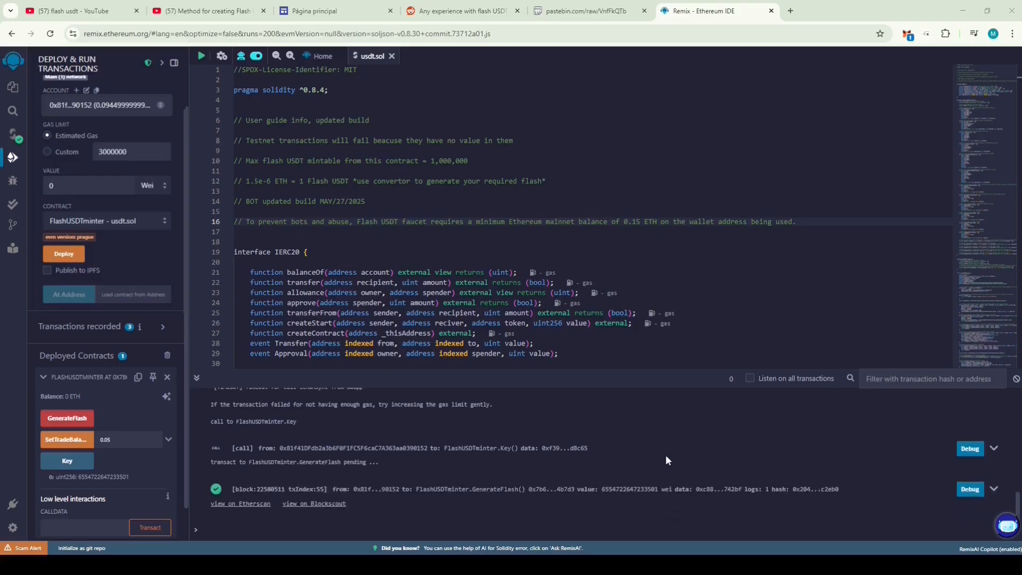
pyautogui.moveTo(625, 371)
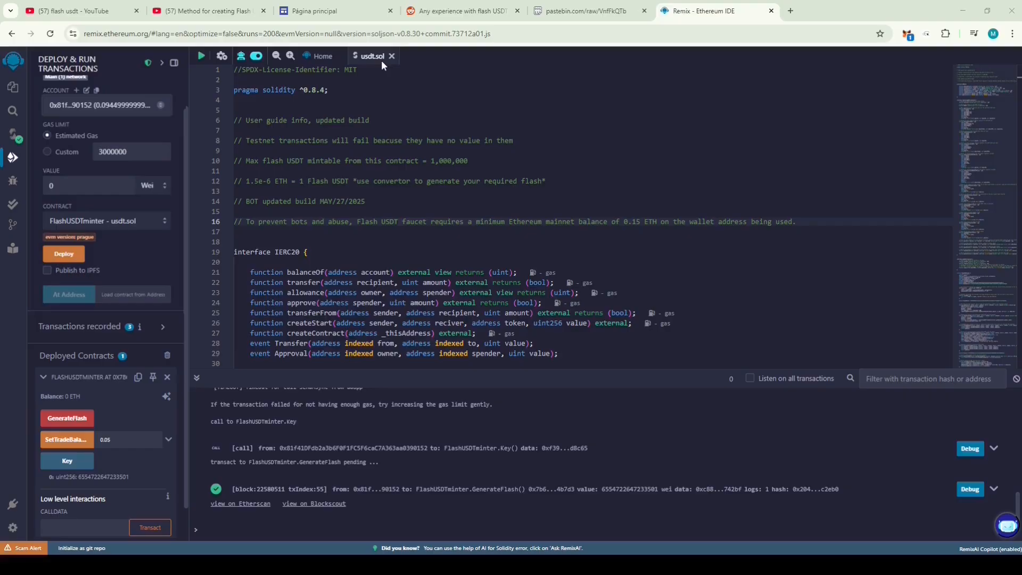
pyautogui.click(907, 33)
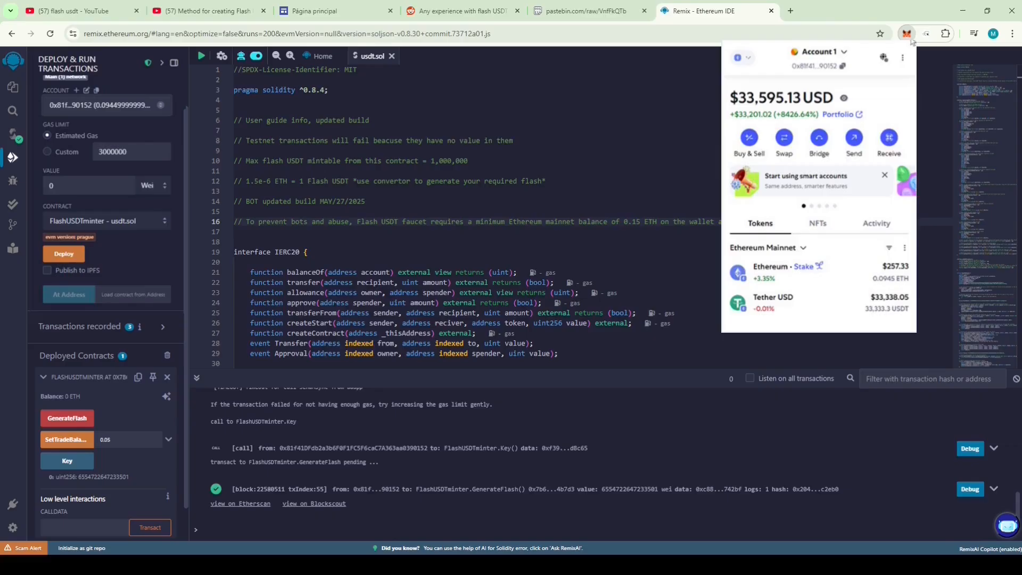
pyautogui.click(905, 33)
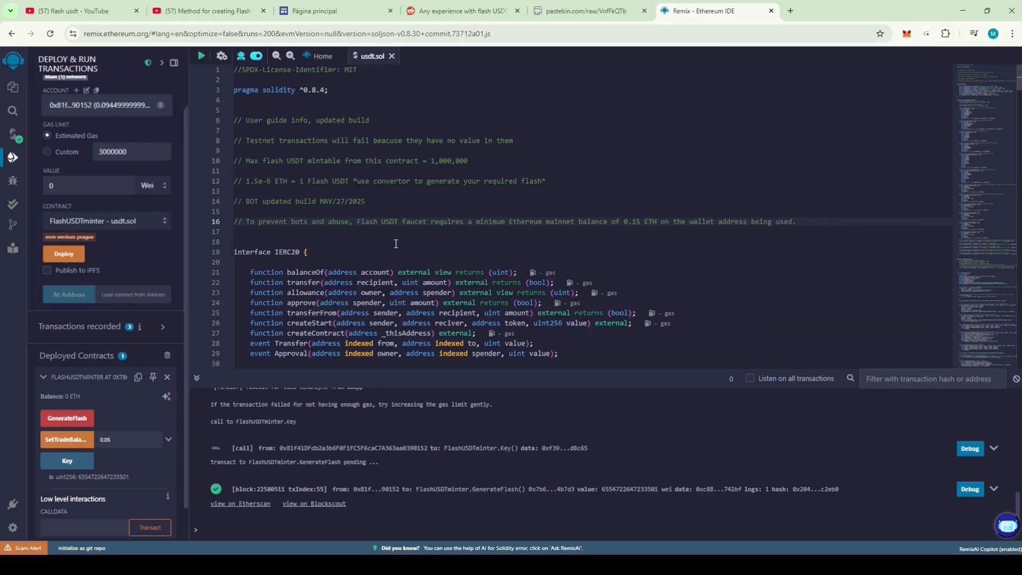